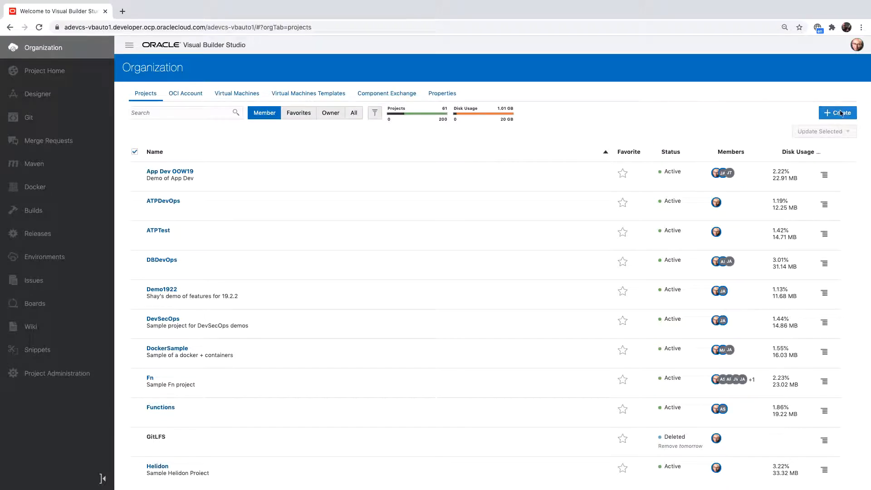
Step: Create a private project named VBImport with the default template and properties
{"action": "left_click", "coordinate": [838, 113]}
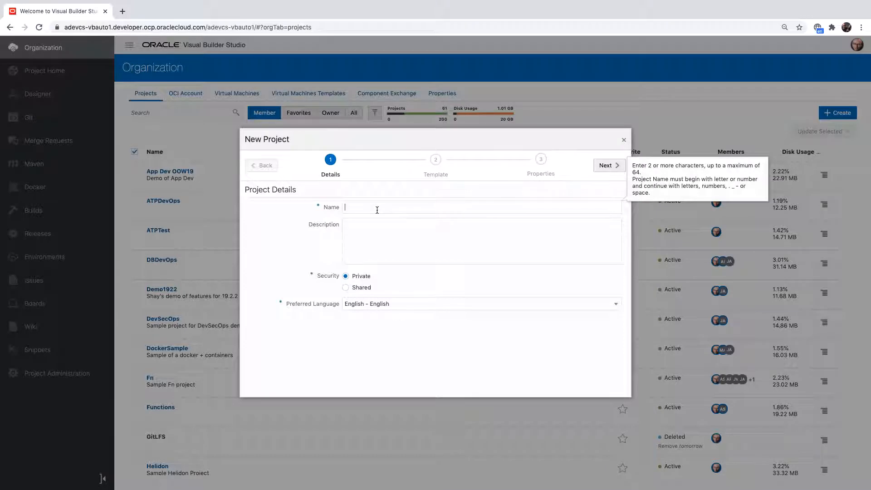
{"action": "type", "text": "VBImport"}
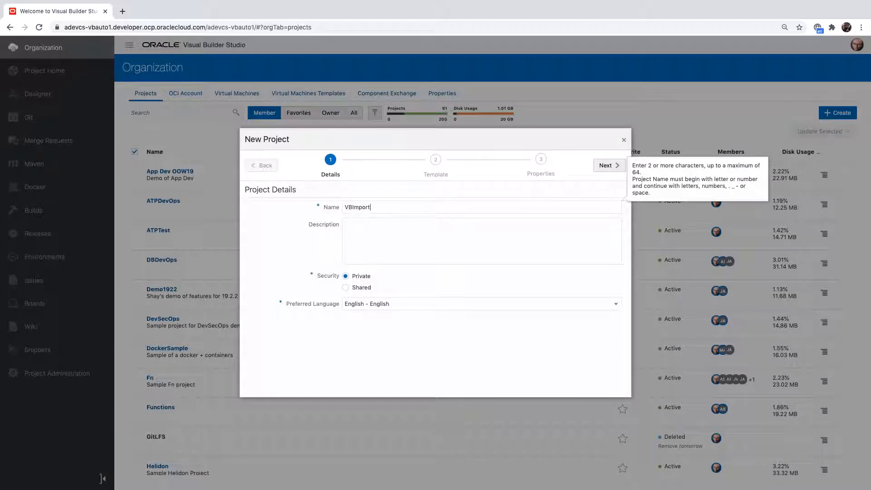
{"action": "left_click", "coordinate": [606, 165]}
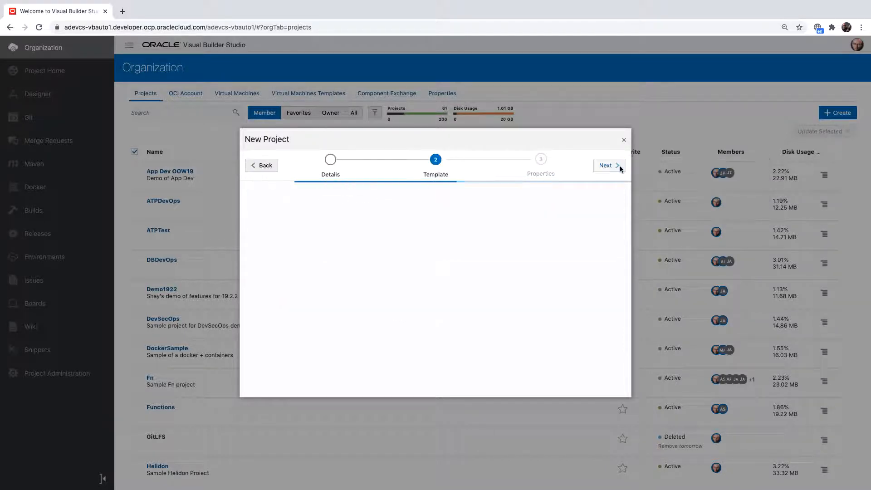
{"action": "left_click", "coordinate": [606, 166]}
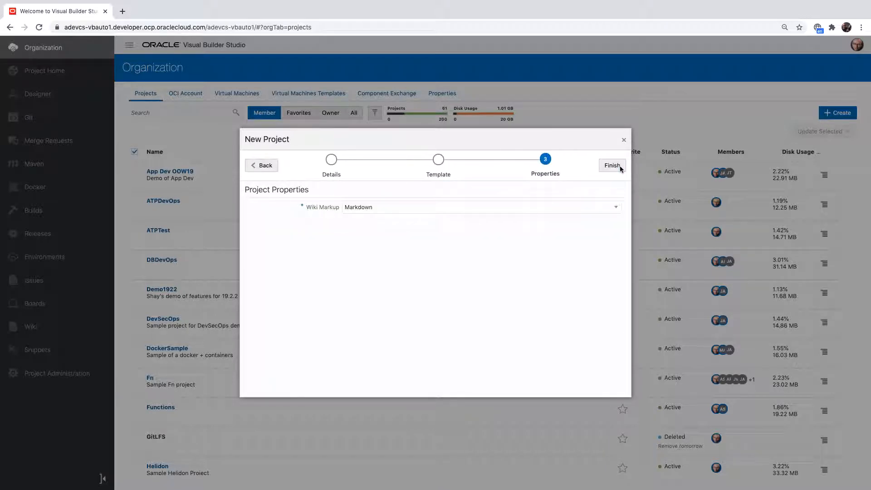
{"action": "left_click", "coordinate": [612, 165]}
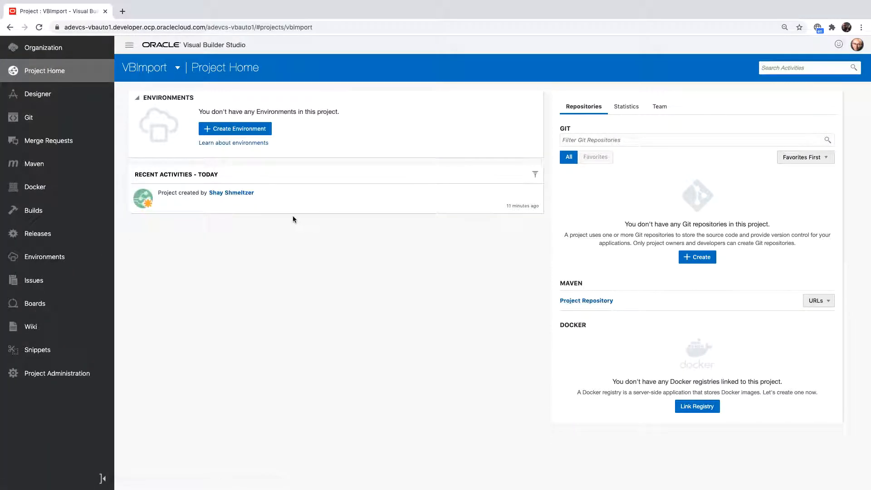
{"action": "mouse_move", "coordinate": [67, 257]}
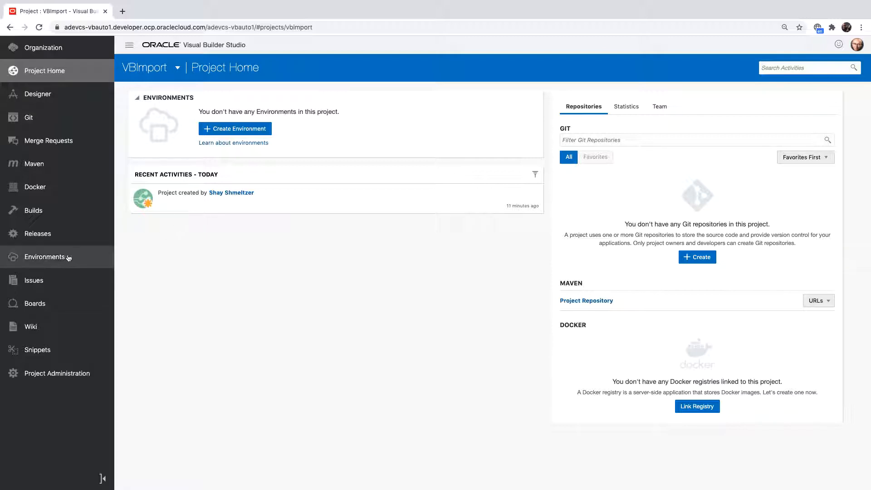
Step: Create an environment named Dev on the VBImport project's Environments page
{"action": "left_click", "coordinate": [44, 256]}
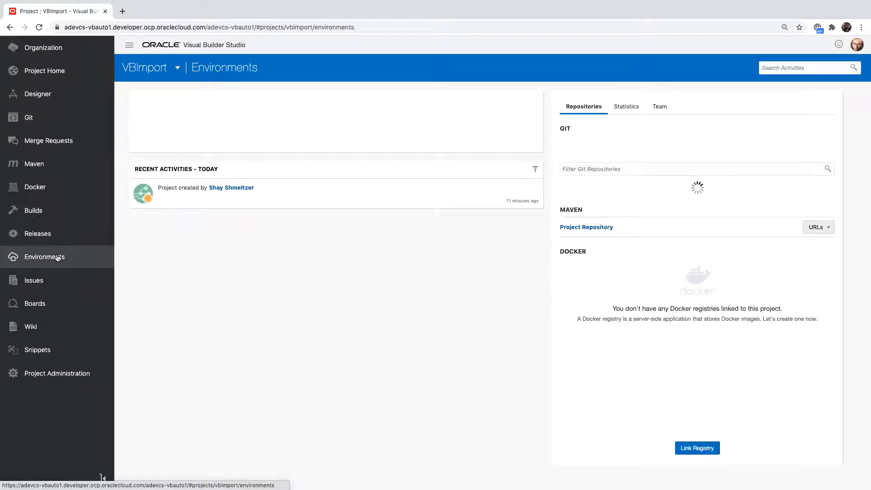
{"action": "left_click", "coordinate": [45, 256]}
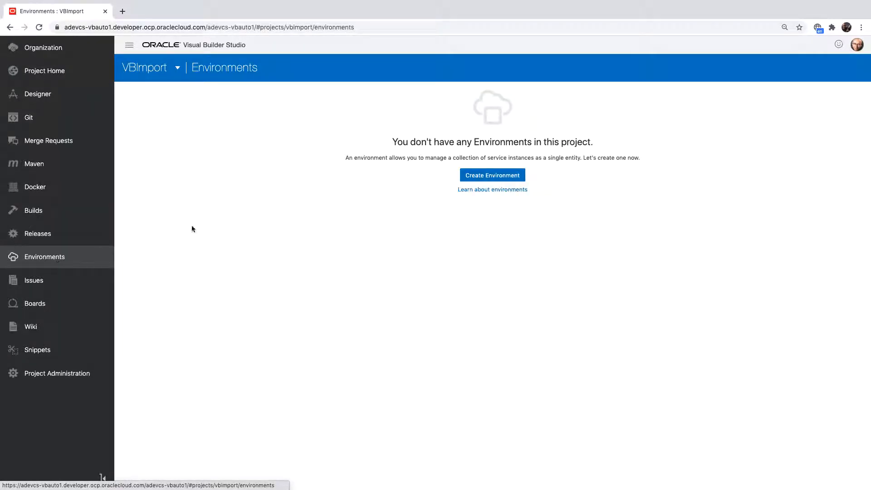
{"action": "left_click", "coordinate": [490, 175]}
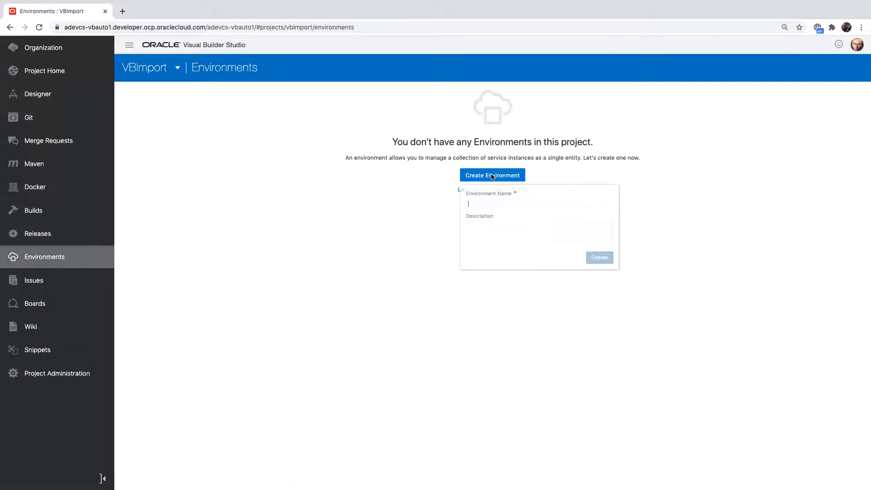
{"action": "type", "text": "D"}
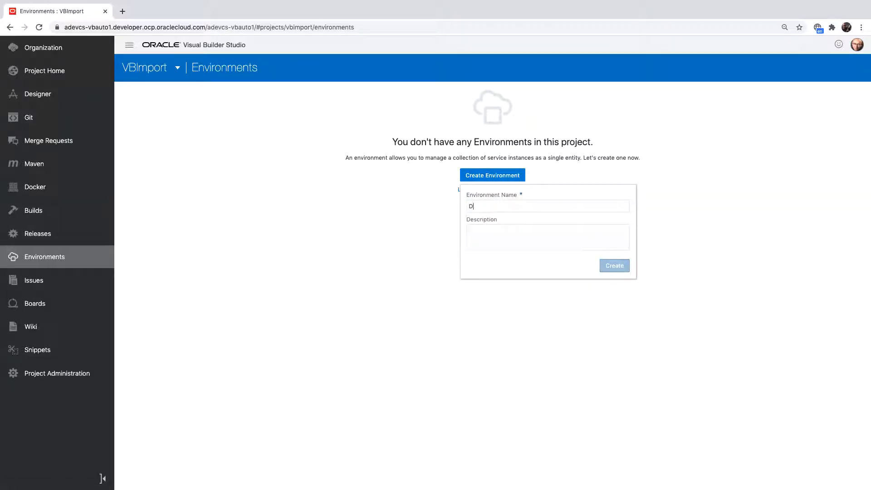
{"action": "type", "text": "ev"}
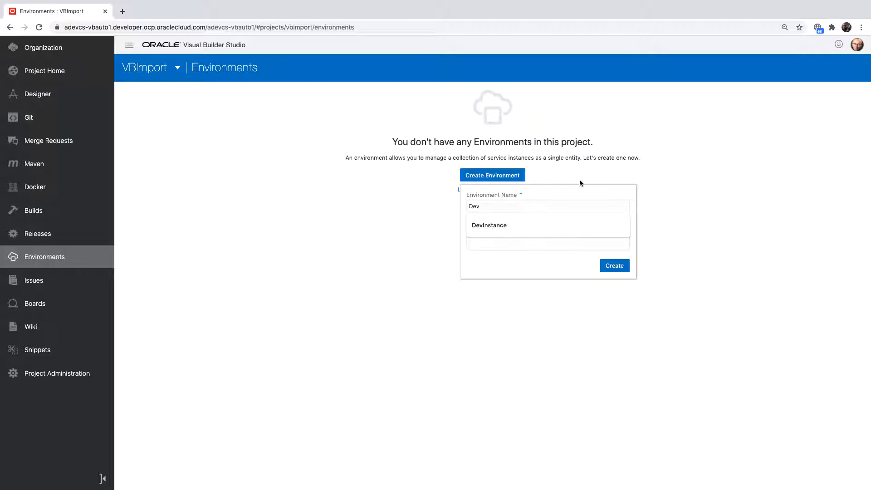
{"action": "left_click", "coordinate": [613, 265]}
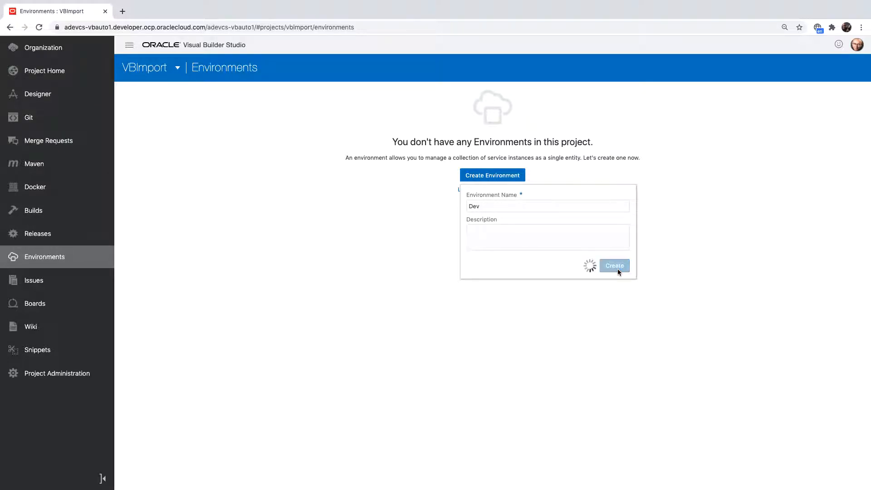
{"action": "left_click", "coordinate": [613, 265]}
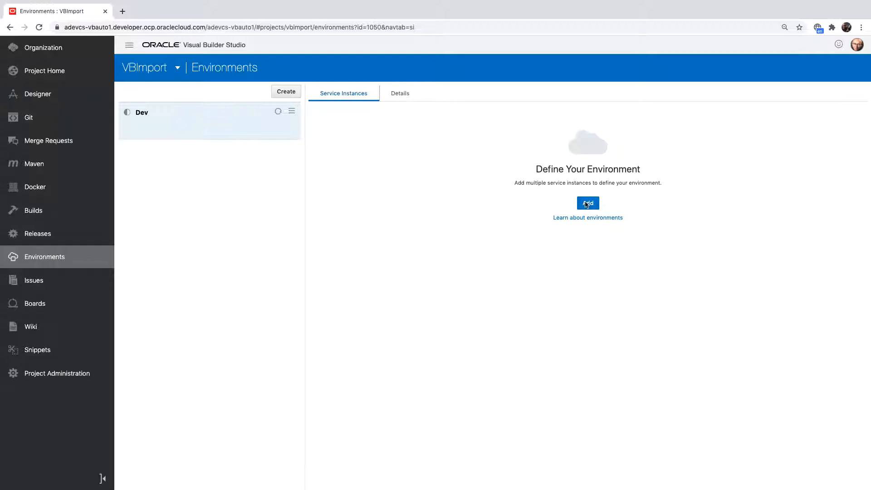
Step: Select the vbPMteam Visual Builder instance from the Add Service Instances list
{"action": "left_click", "coordinate": [587, 203]}
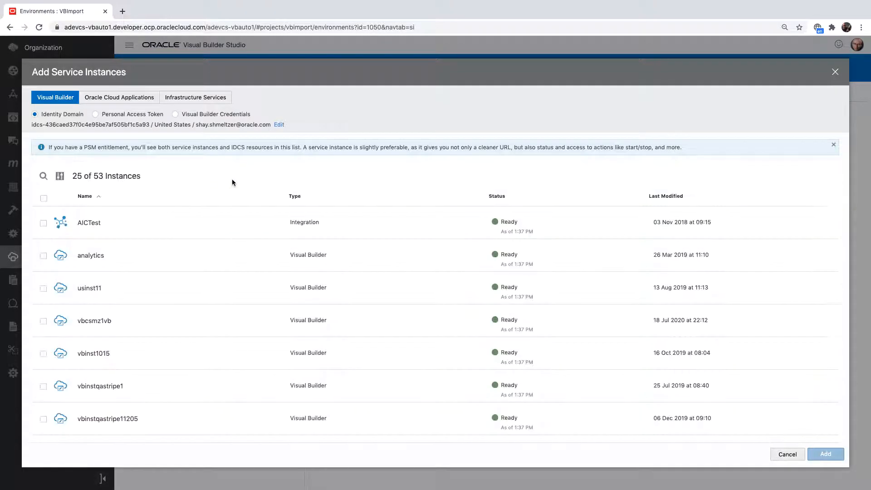
{"action": "scroll", "scroll_direction": "down", "scroll_amount": 3}
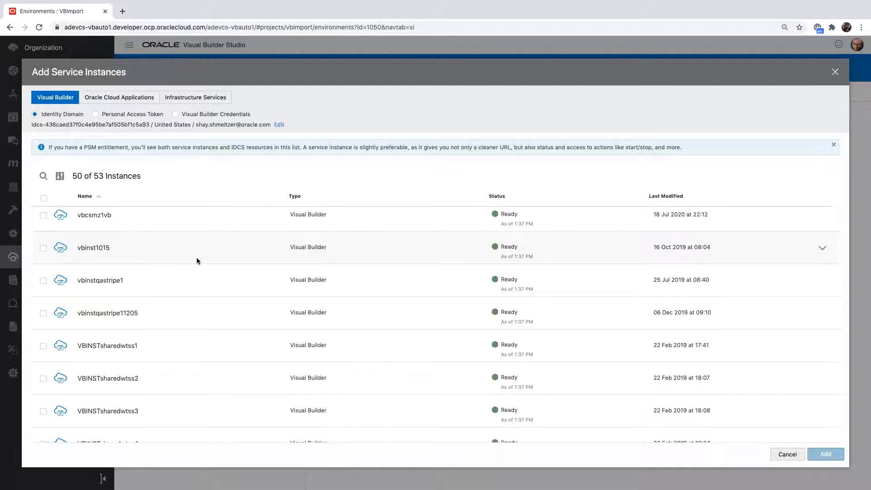
{"action": "scroll", "scroll_direction": "down", "scroll_amount": 3}
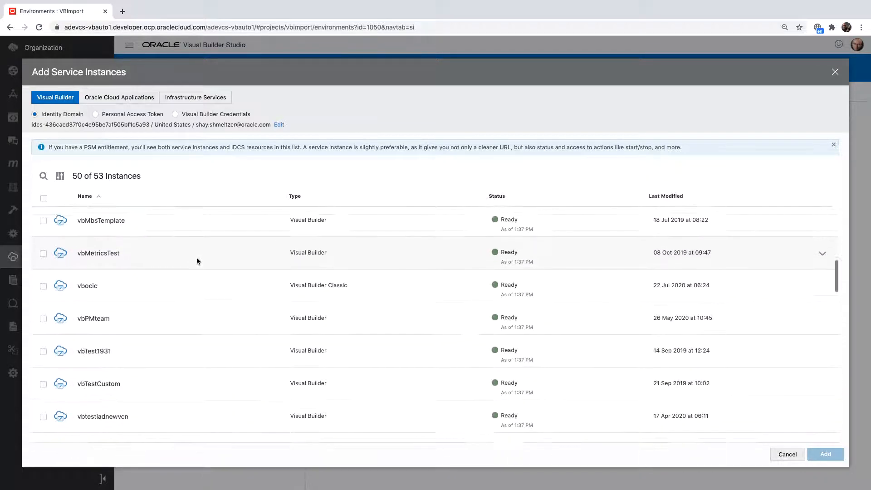
{"action": "scroll", "scroll_direction": "down", "scroll_amount": 3}
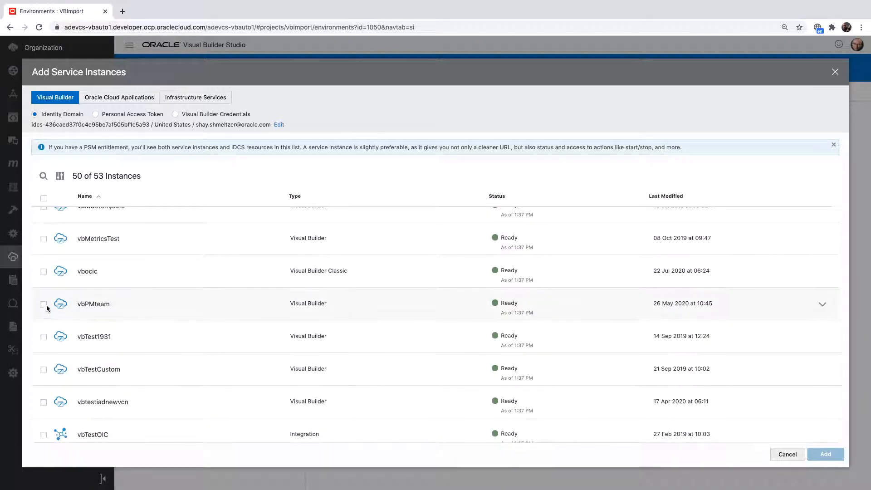
{"action": "left_click", "coordinate": [44, 304]}
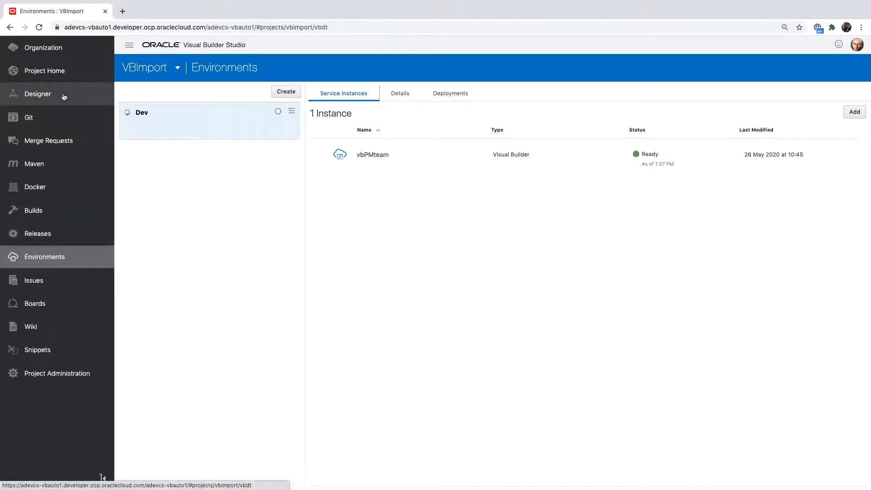
Step: Start a new workspace named ShaySample that imports its content from a file
{"action": "left_click", "coordinate": [37, 94]}
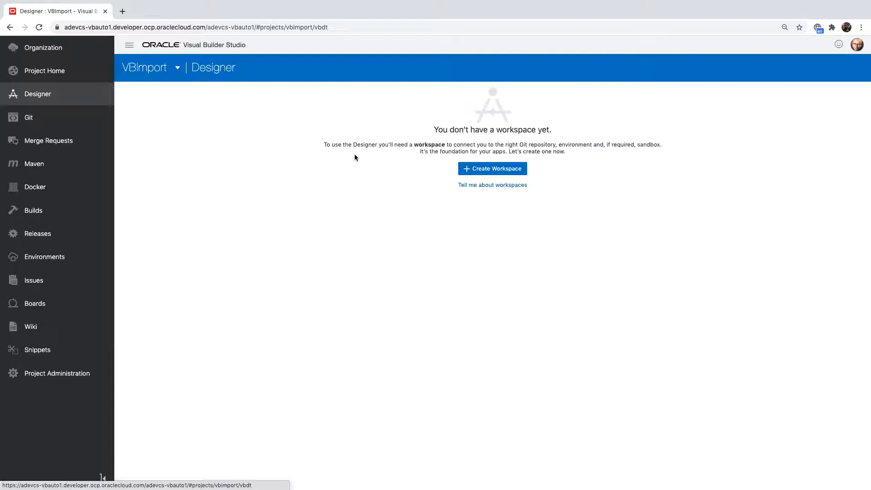
{"action": "left_click", "coordinate": [491, 169]}
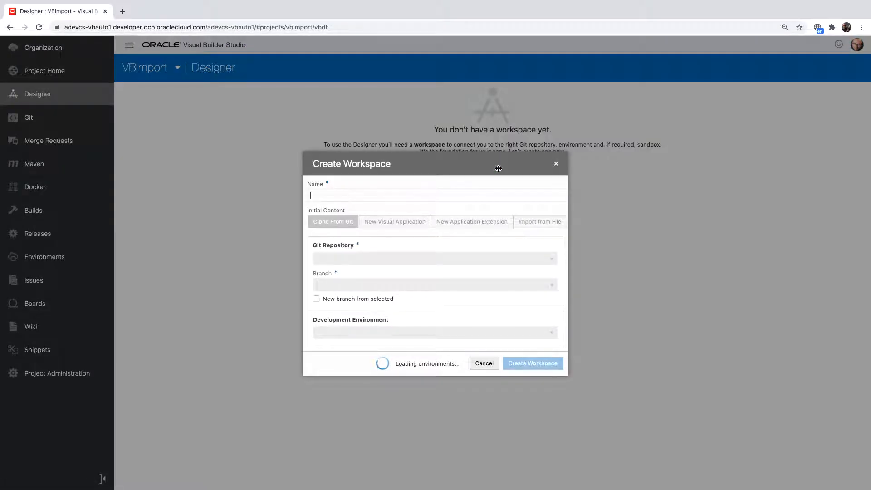
{"action": "type", "text": "Shay"}
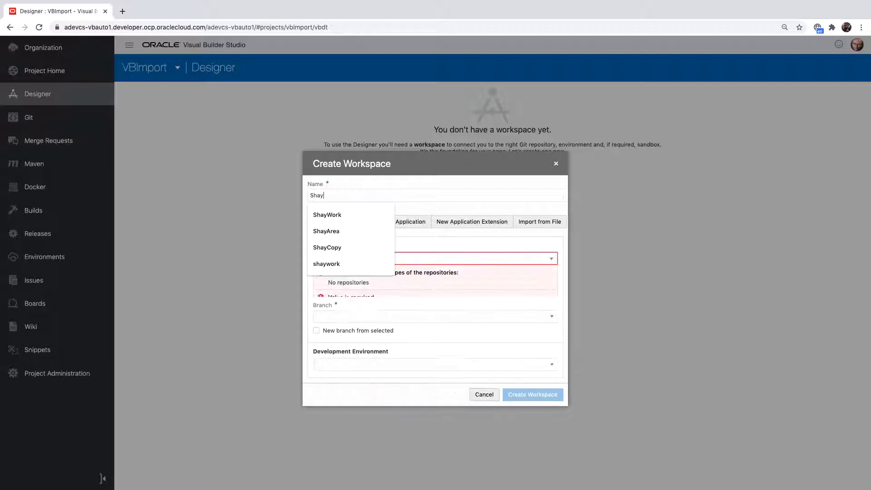
{"action": "type", "text": "Sample"}
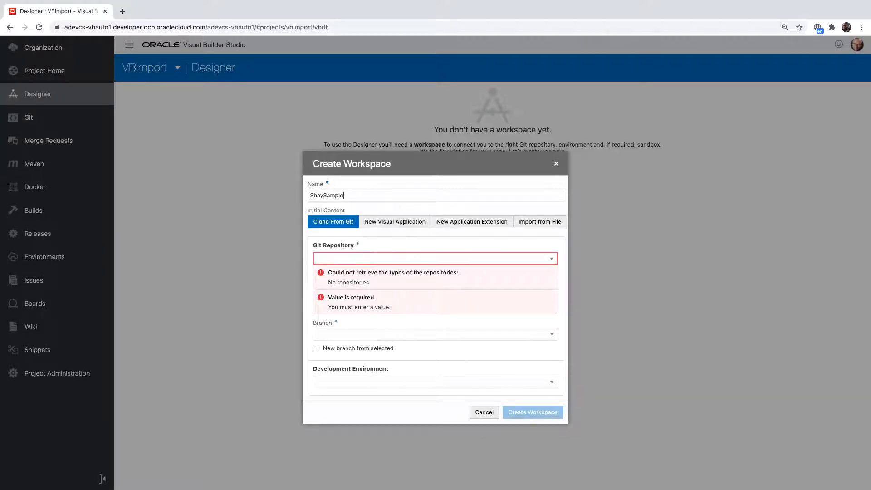
{"action": "left_click", "coordinate": [539, 222]}
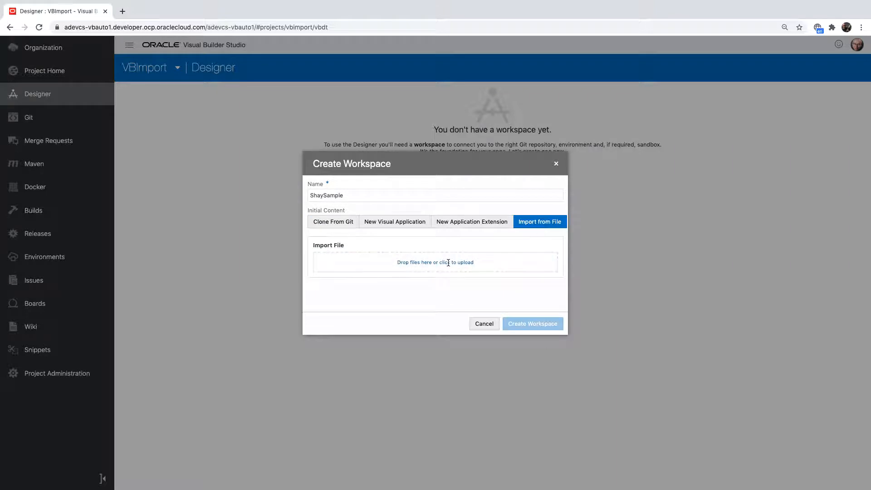
Step: Upload CICDSample-1.0.zip from the Demos folder
{"action": "left_click", "coordinate": [435, 262]}
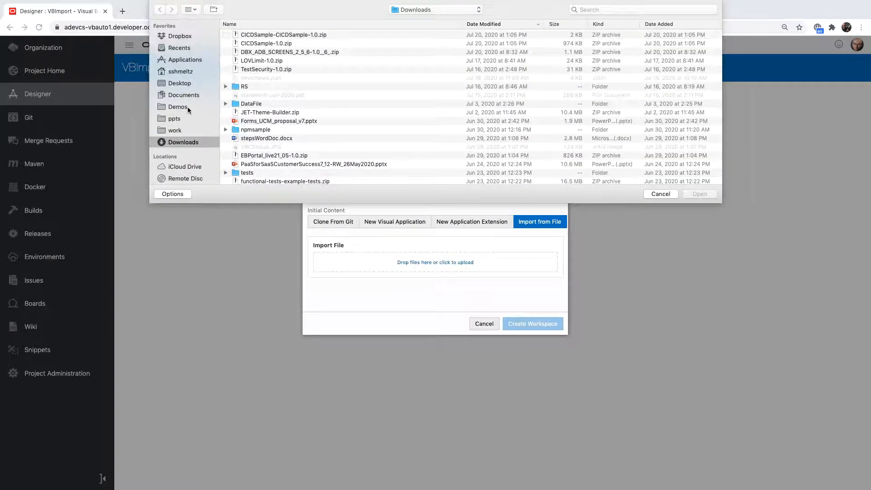
{"action": "left_click", "coordinate": [177, 107]}
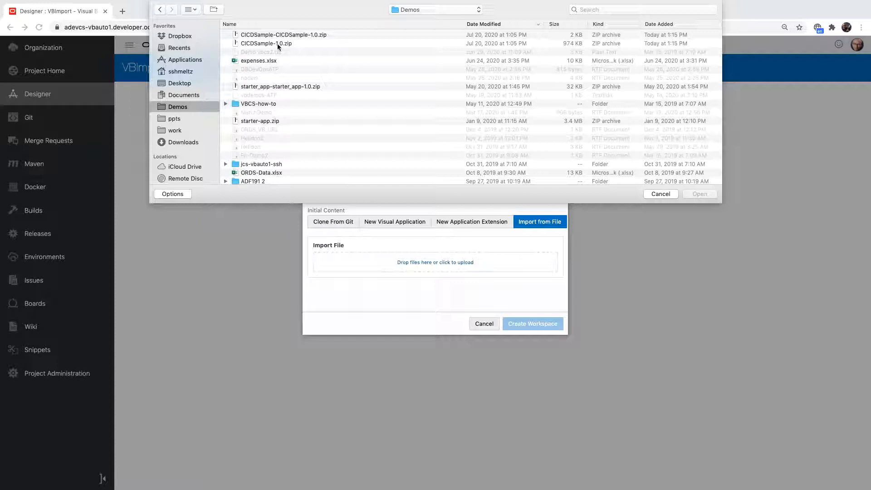
{"action": "left_click", "coordinate": [266, 43]}
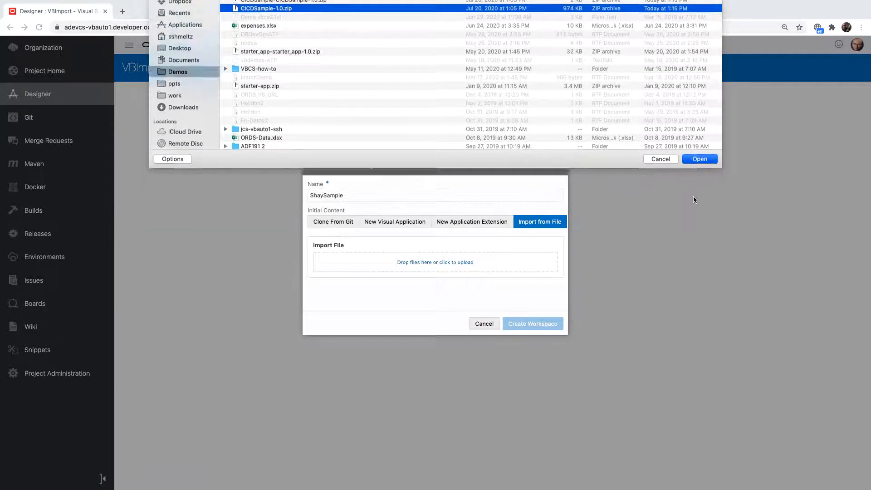
{"action": "left_click", "coordinate": [699, 158]}
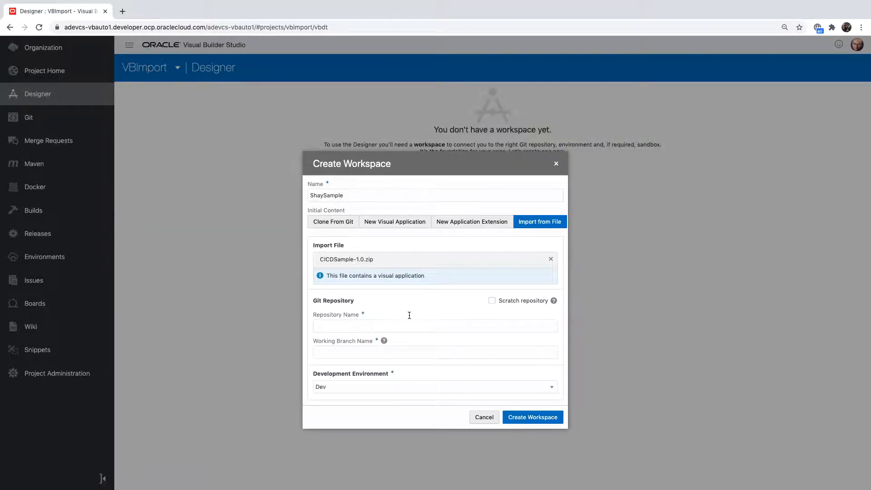
Step: Create the workspace with repository CICDSample and working branch shaywork
{"action": "left_click", "coordinate": [435, 326]}
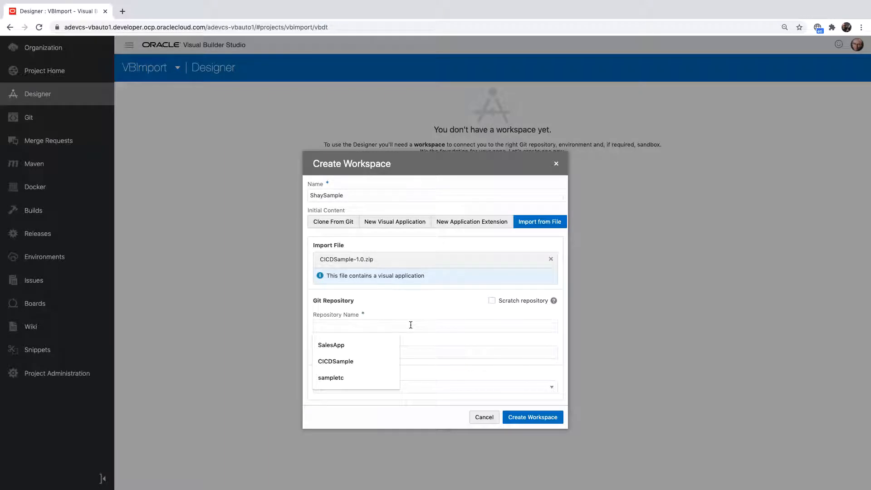
{"action": "type", "text": "CICDSampl"}
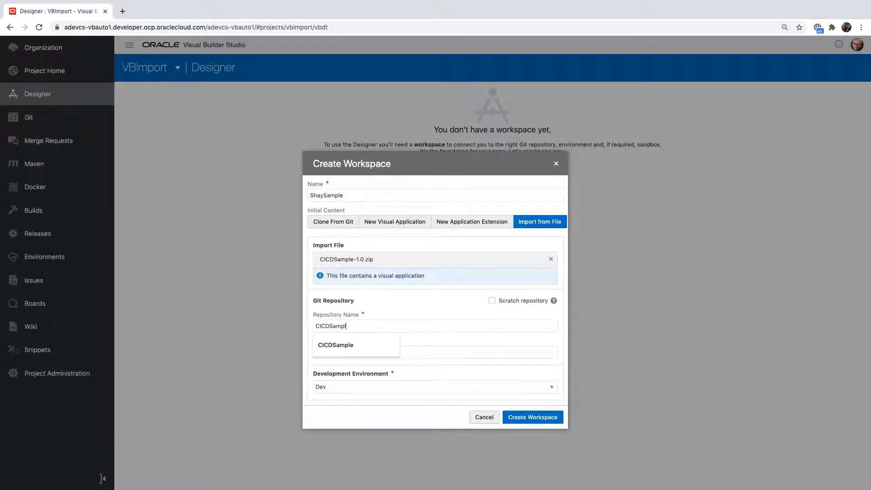
{"action": "left_click", "coordinate": [336, 344]}
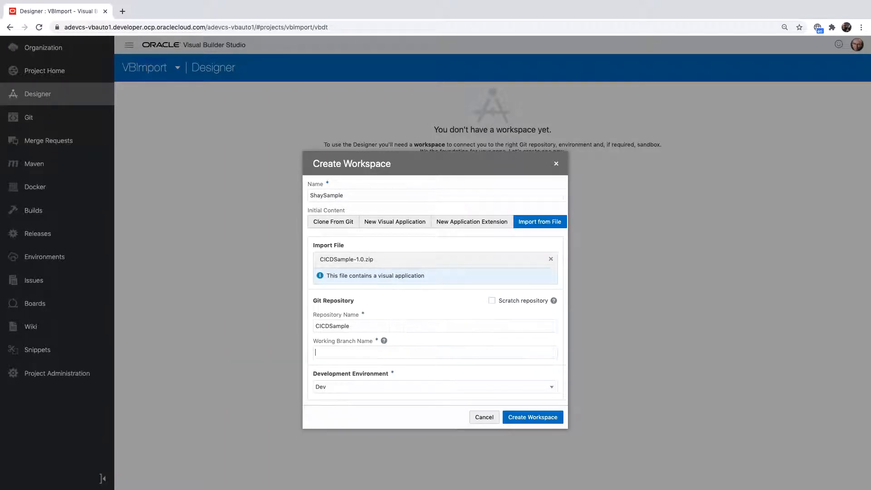
{"action": "type", "text": "shaywork"}
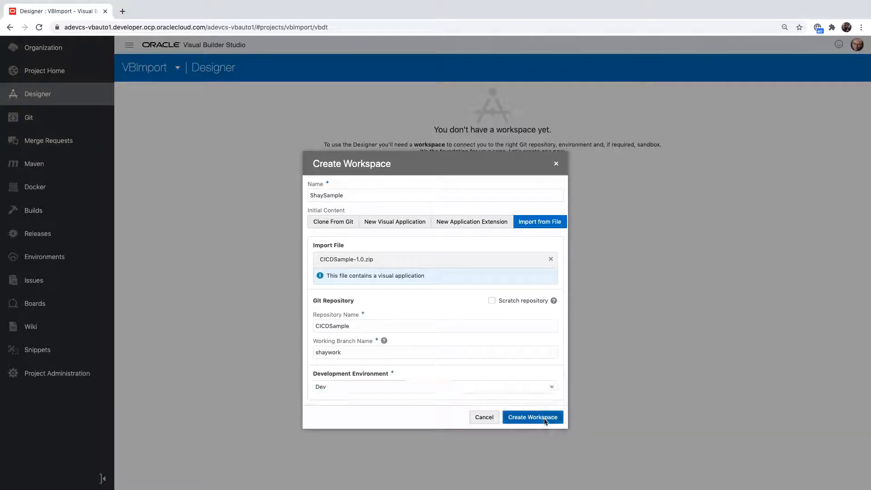
{"action": "left_click", "coordinate": [532, 417]}
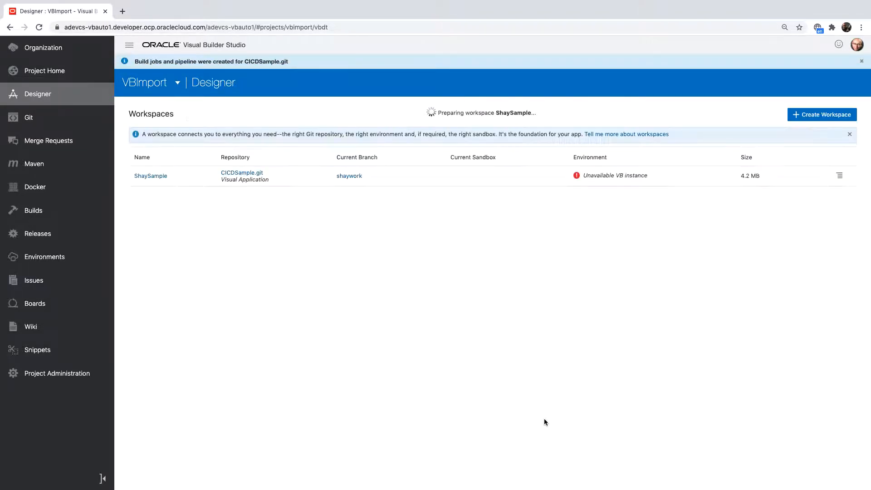
{"action": "left_click", "coordinate": [861, 61]}
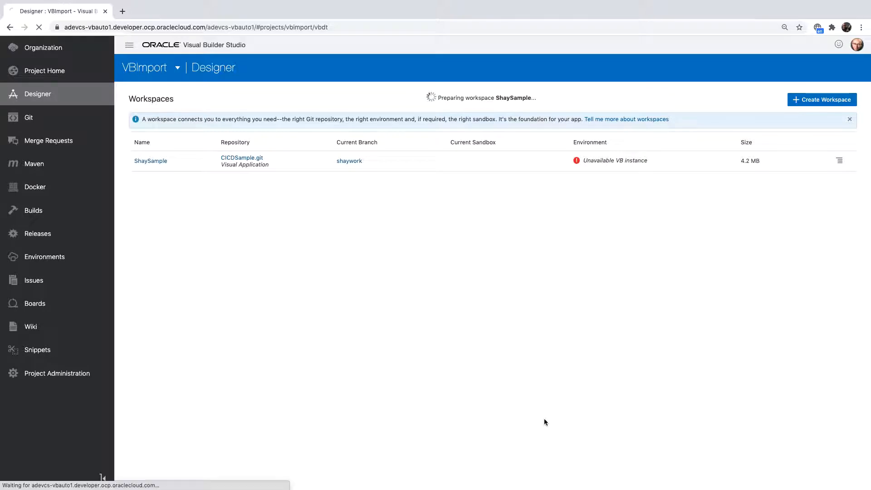
Step: Open the ShaySample workspace in Visual Builder and show its application menu
{"action": "left_click", "coordinate": [150, 160]}
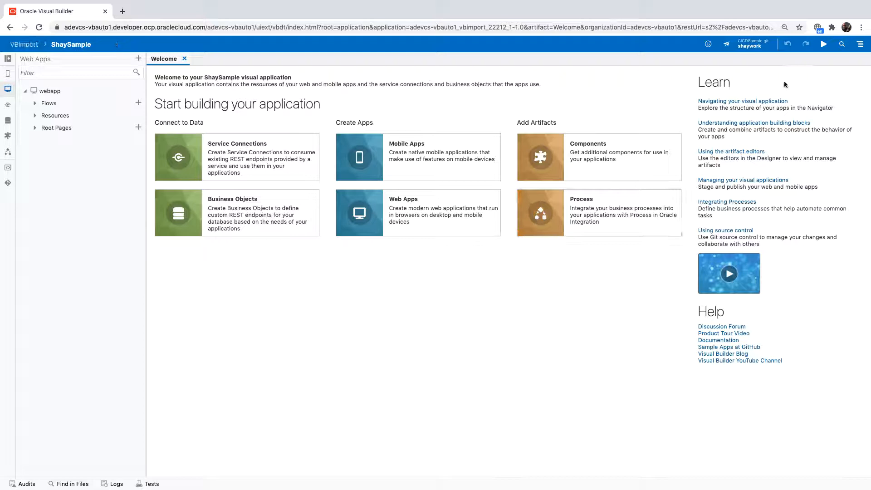
{"action": "left_click", "coordinate": [861, 44]}
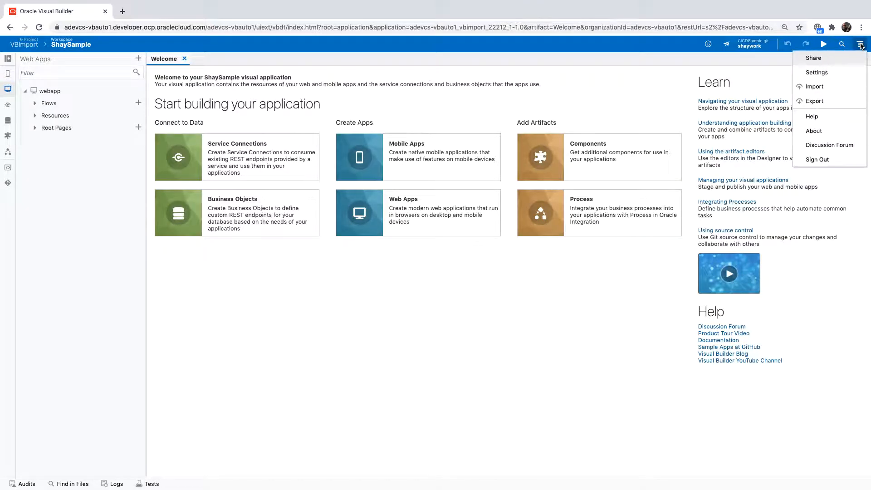
Step: Set Root URL to CICDSample in application settings and display the source file tree
{"action": "left_click", "coordinate": [816, 72]}
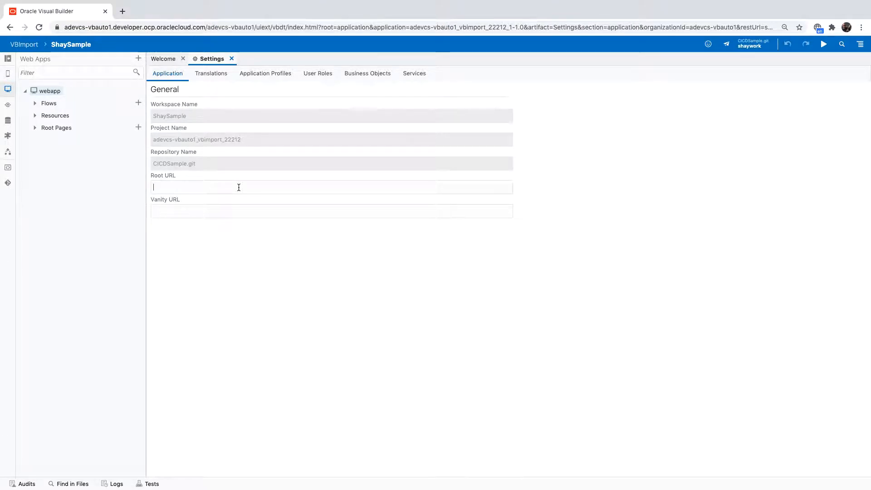
{"action": "type", "text": "CICDSample"}
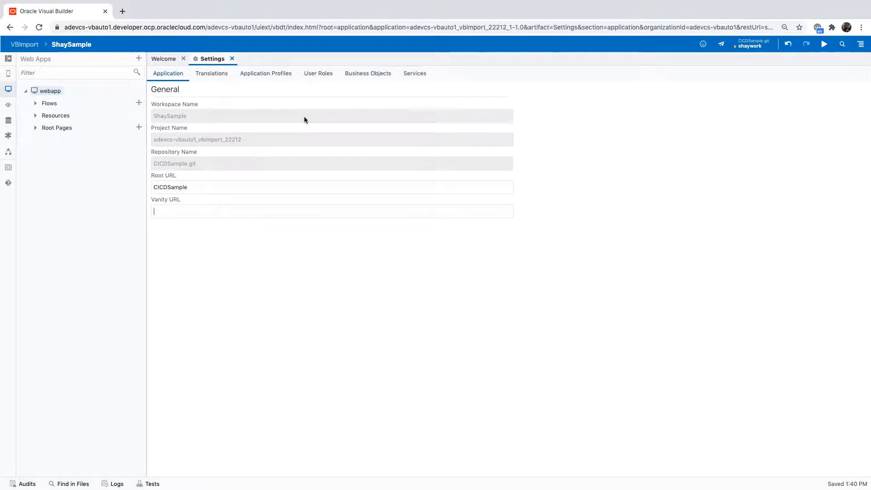
{"action": "left_click", "coordinate": [8, 168]}
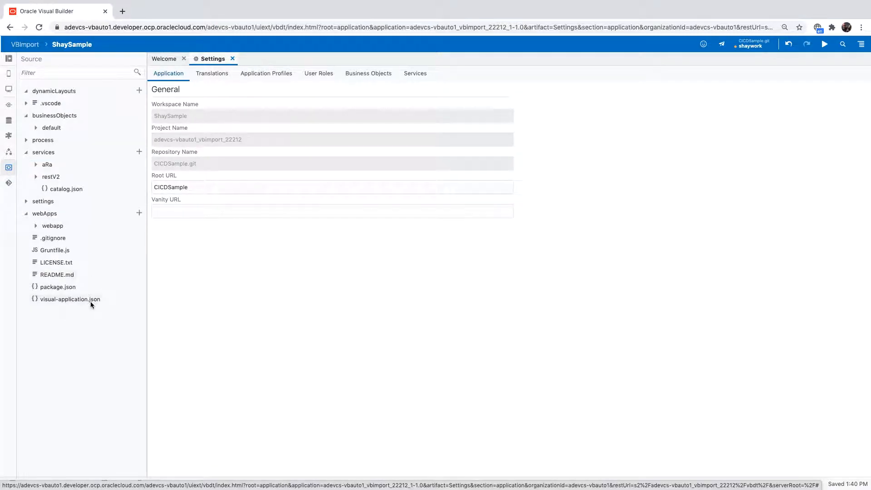
Step: Add "version": "1.0" after the rootURL line in visual-application.json
{"action": "double_click", "coordinate": [70, 298]}
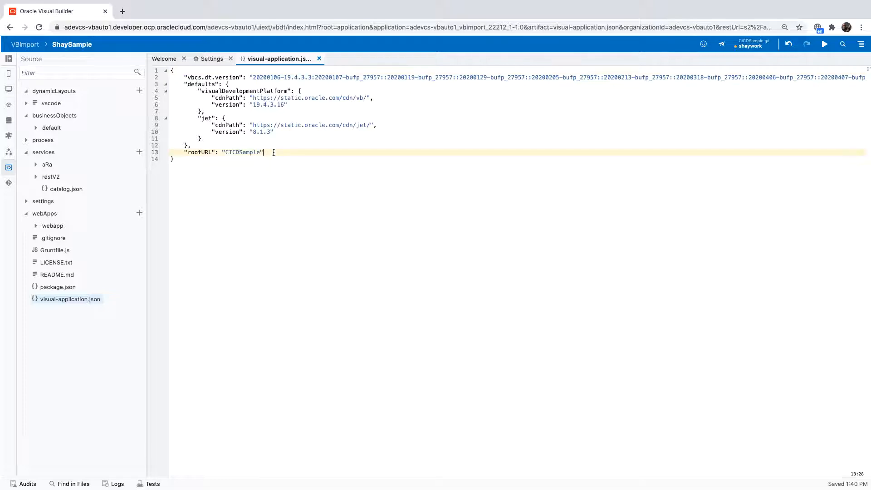
{"action": "type", "text": ","}
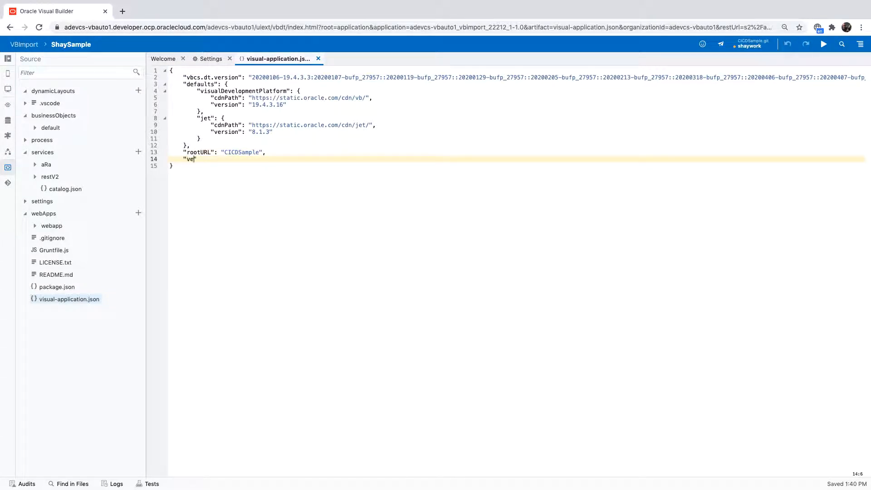
{"action": "type", "text": "rsion"}
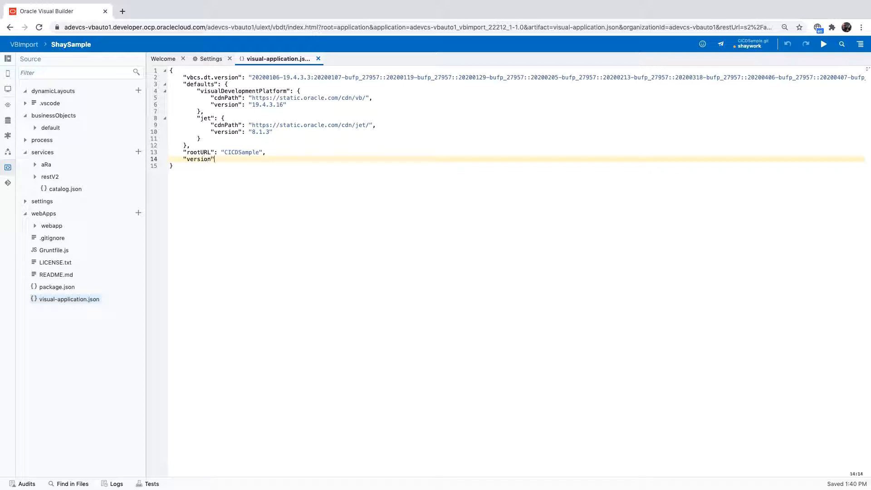
{"action": "type", "text": "\":"}
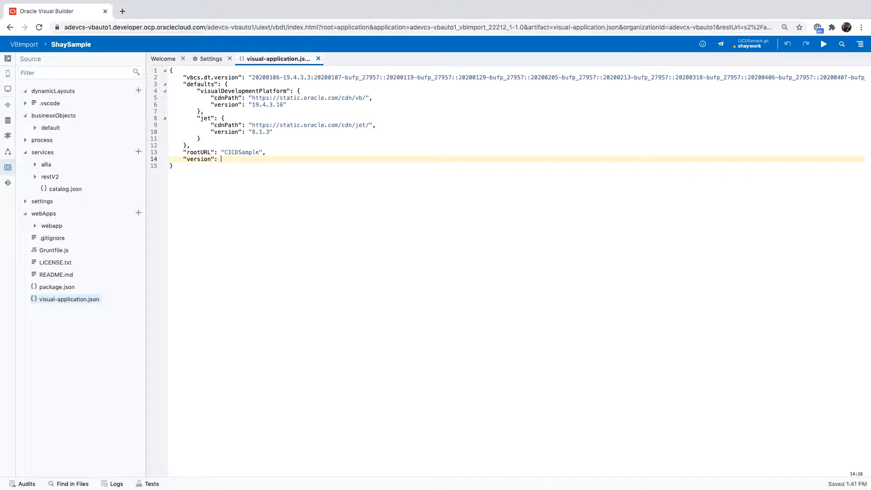
{"action": "type", "text": "\"1.0\""}
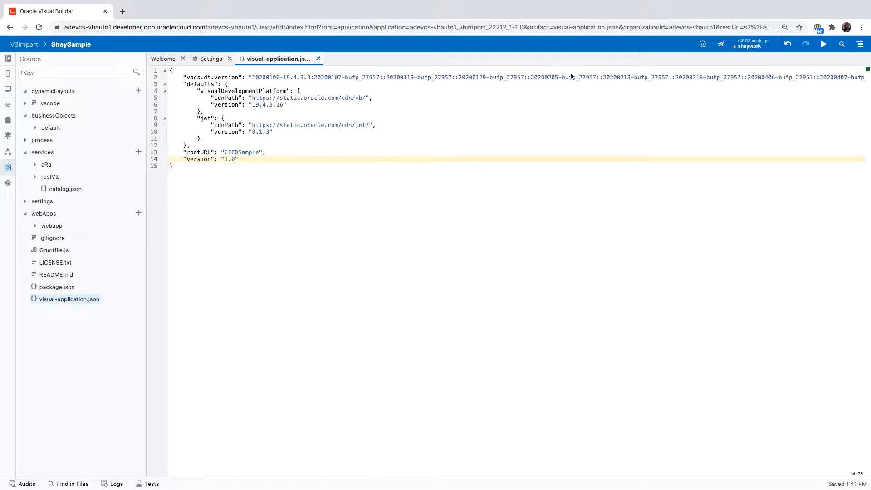
{"action": "left_click", "coordinate": [771, 44]}
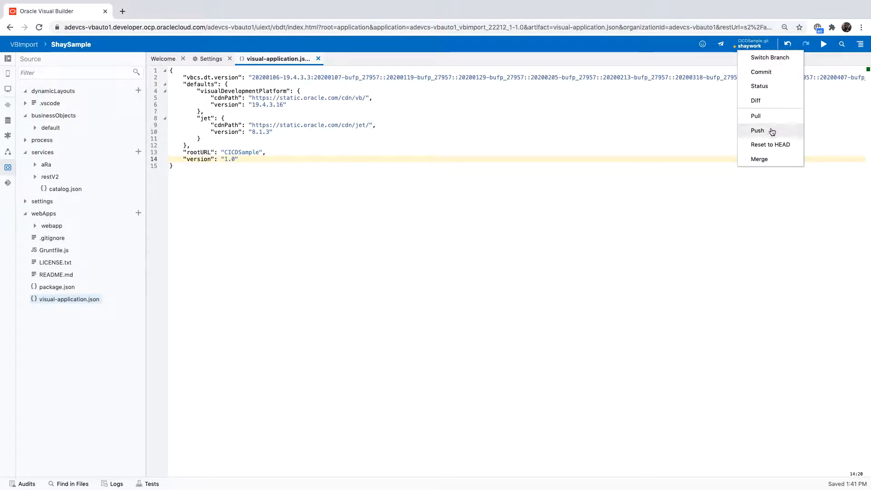
Step: Push the changes to Git with commit message 'Update URL and version'
{"action": "left_click", "coordinate": [757, 131]}
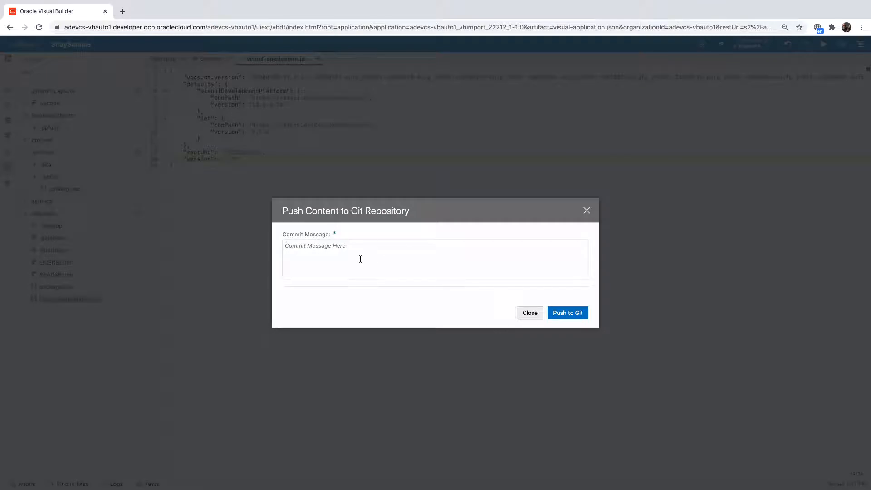
{"action": "type", "text": "Updated root"}
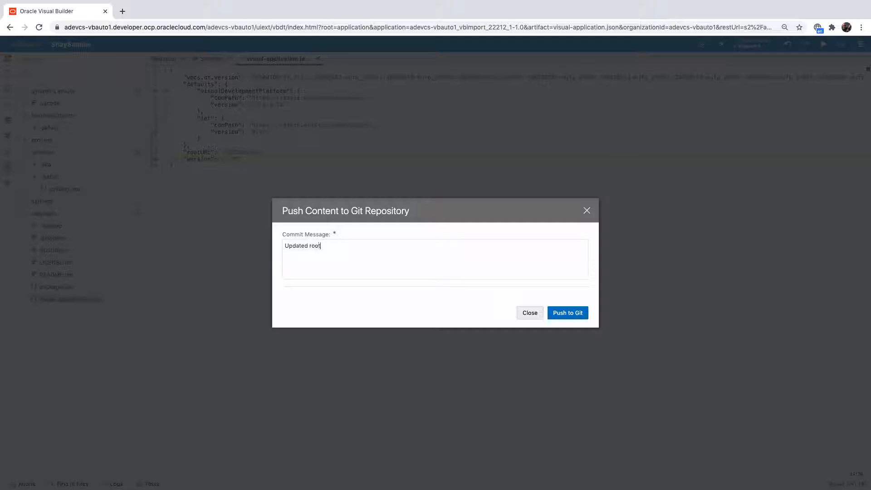
{"action": "type", "text": "URL and"}
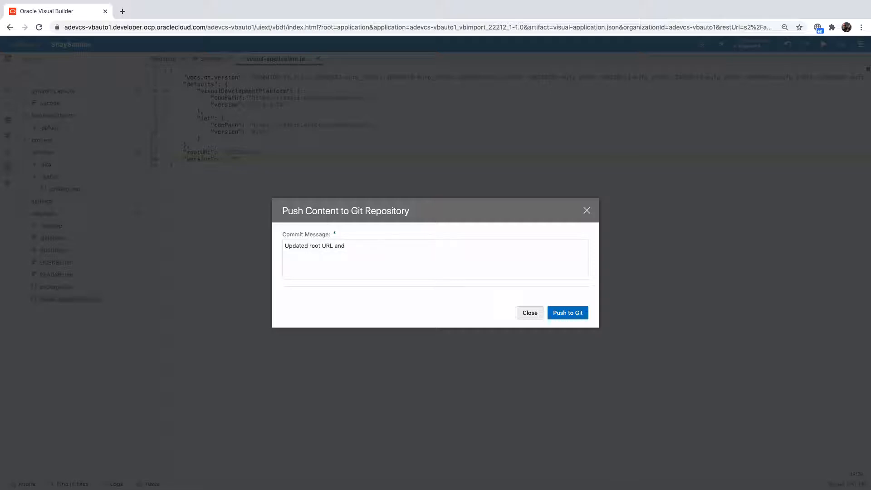
{"action": "type", "text": "version"}
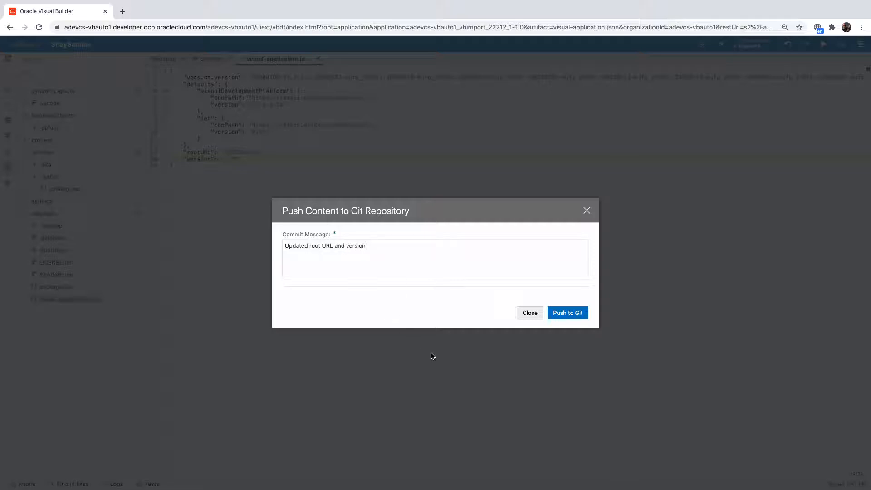
{"action": "left_click", "coordinate": [566, 312]}
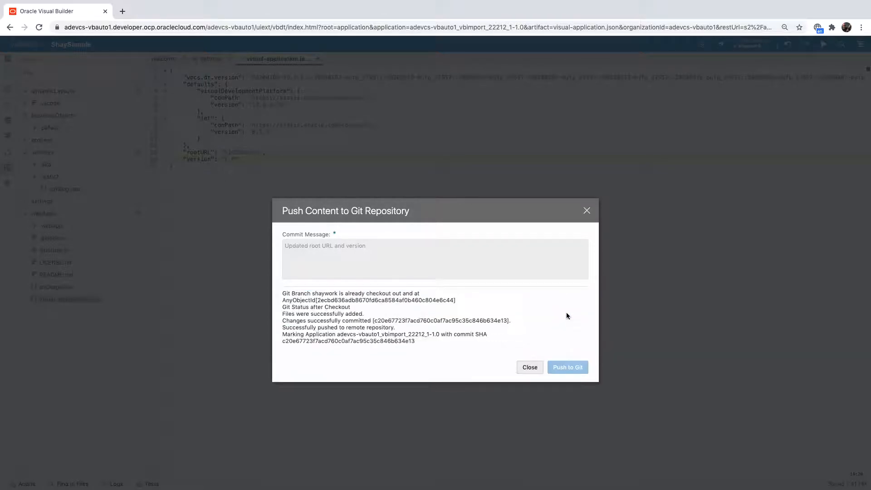
{"action": "left_click", "coordinate": [528, 367]}
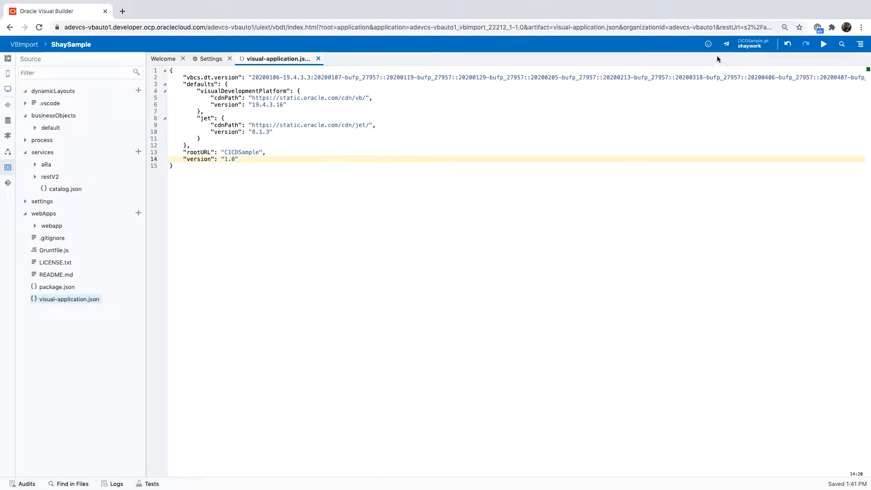
Step: Publish changes with merge request description 'updated app settings' and a reviewer added
{"action": "left_click", "coordinate": [725, 44]}
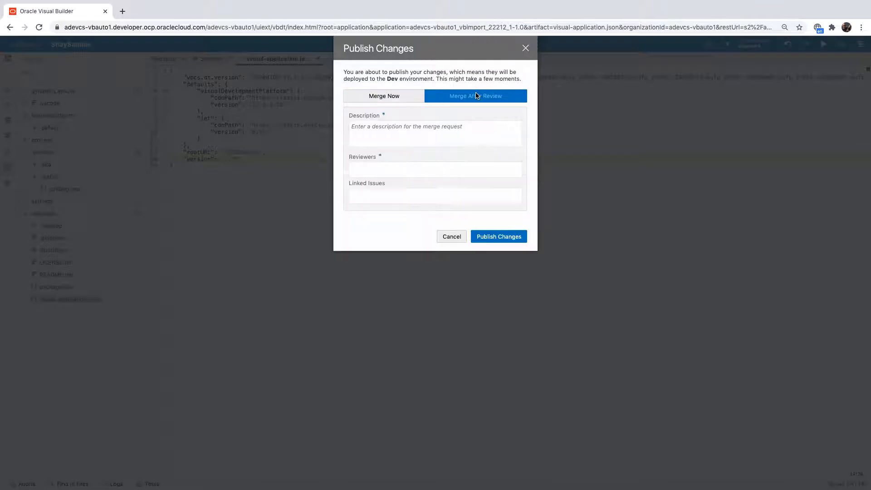
{"action": "left_click", "coordinate": [475, 96]}
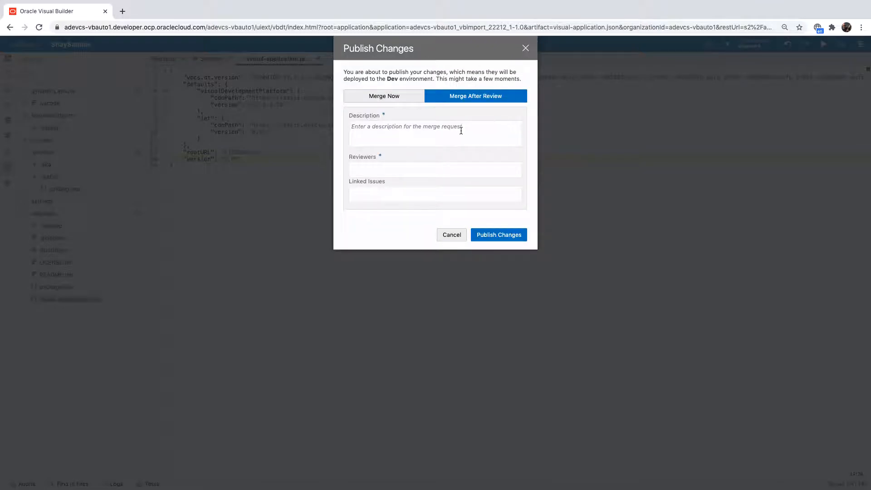
{"action": "type", "text": "updated app"}
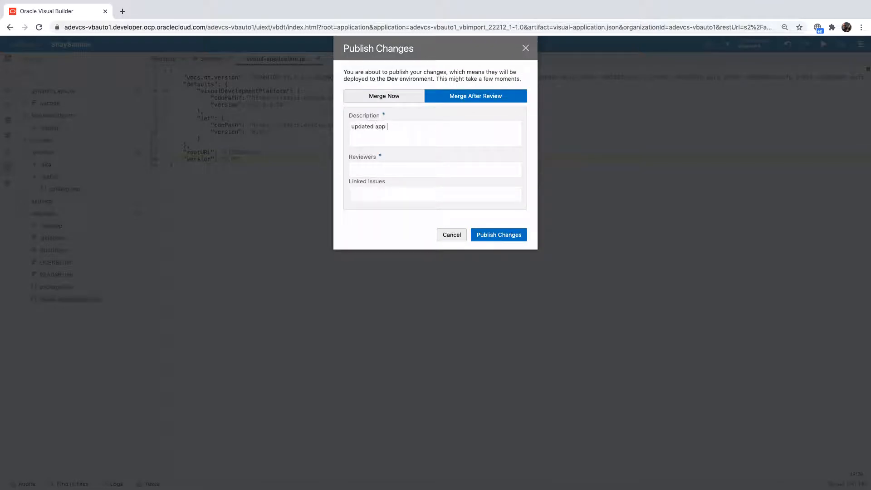
{"action": "type", "text": "settings"}
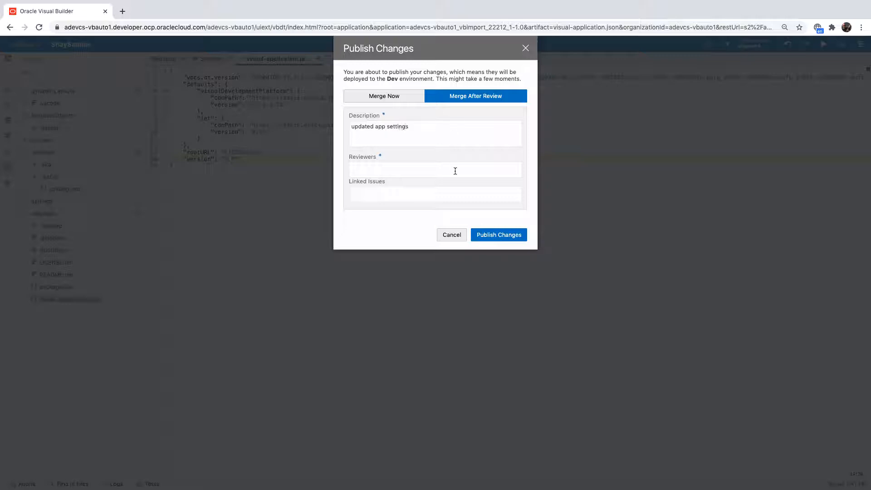
{"action": "left_click", "coordinate": [435, 169]}
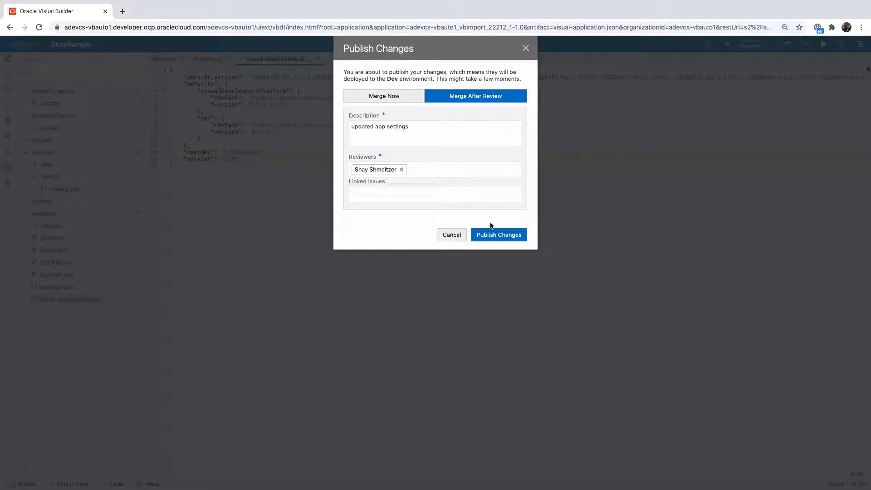
{"action": "left_click", "coordinate": [497, 235]}
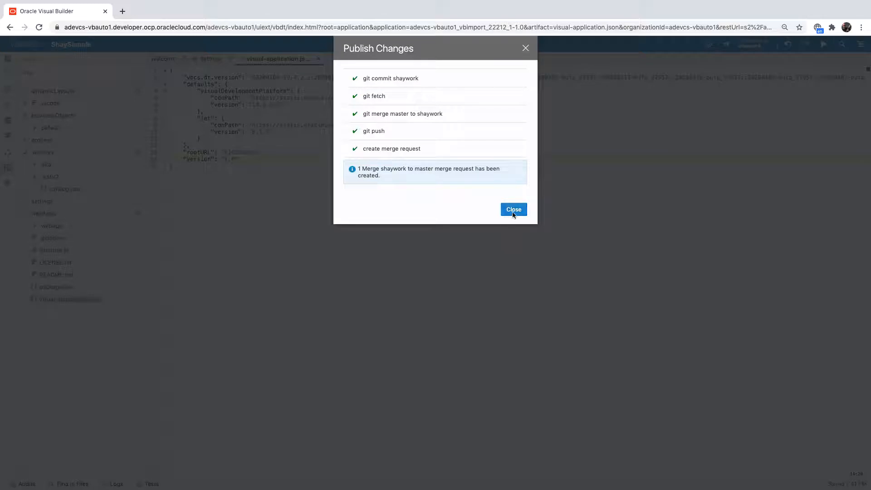
{"action": "left_click", "coordinate": [512, 210]}
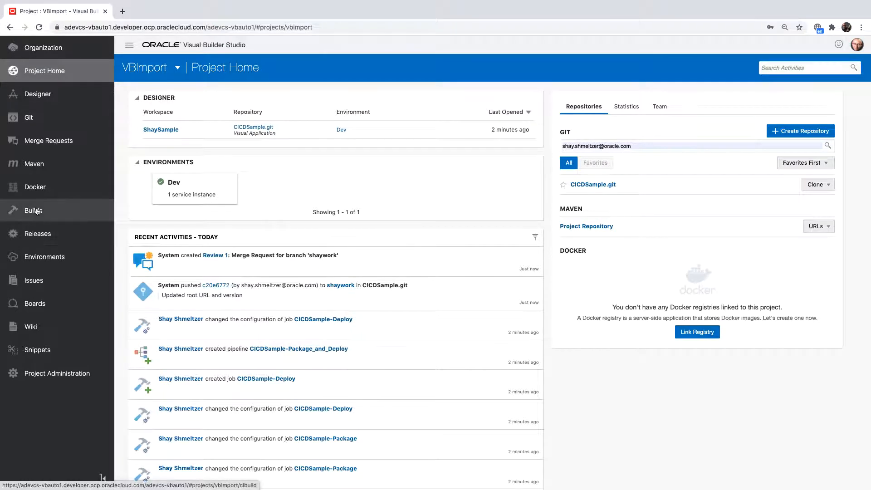
Step: Open the CICDSample-Deploy job's configuration from Builds and view its Steps tab
{"action": "left_click", "coordinate": [33, 210]}
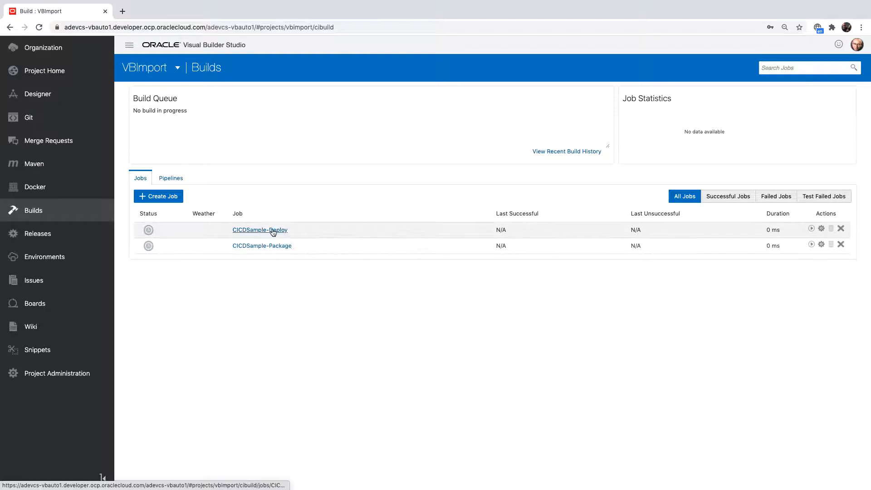
{"action": "left_click", "coordinate": [259, 229]}
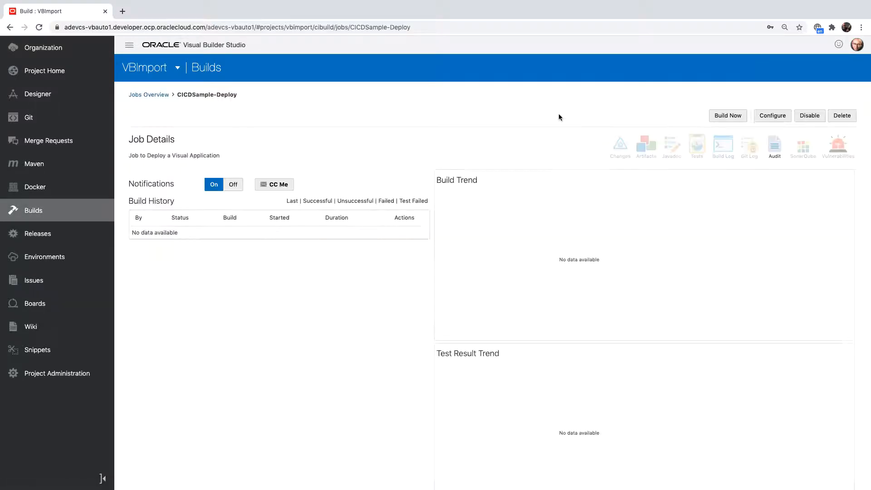
{"action": "left_click", "coordinate": [772, 115]}
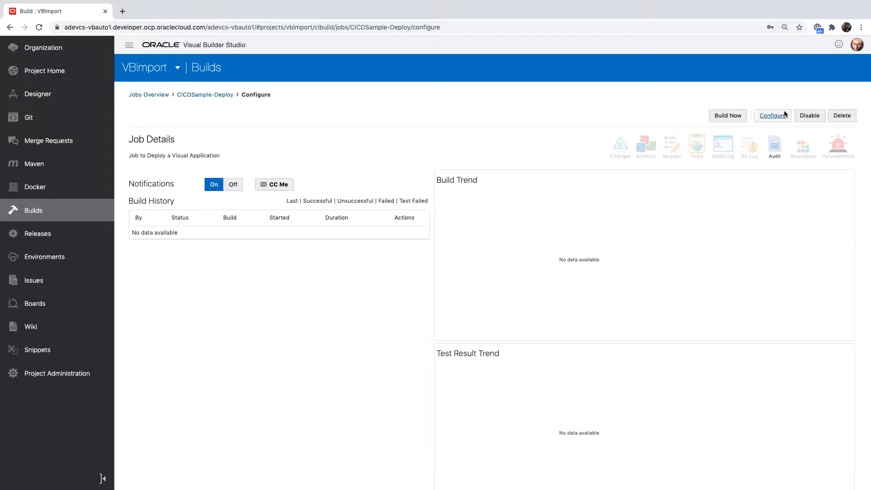
{"action": "left_click", "coordinate": [772, 116]}
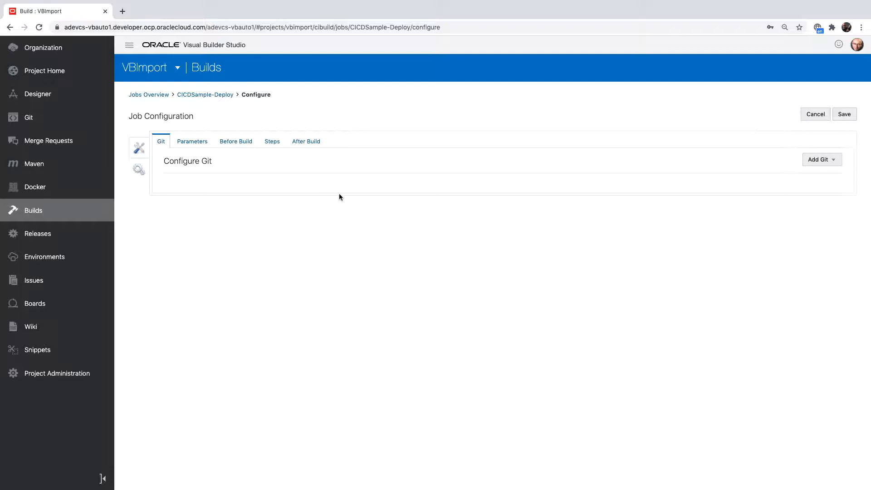
{"action": "left_click", "coordinate": [272, 140]}
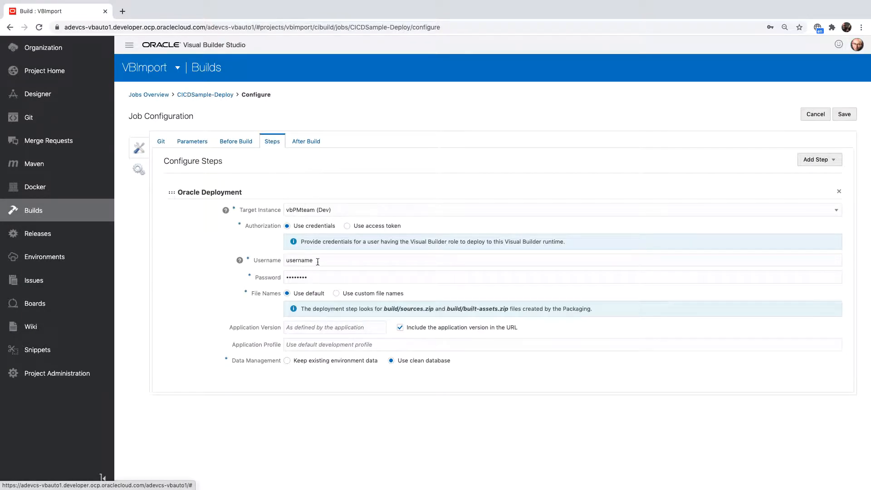
Step: Set the Oracle Deployment username to shay.shmeltzer and save the CICDSample-Deploy job
{"action": "double_click", "coordinate": [299, 260]}
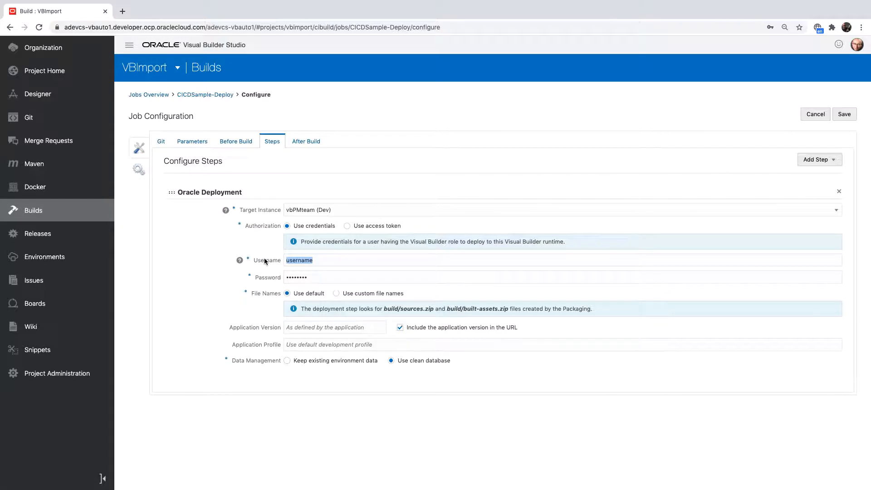
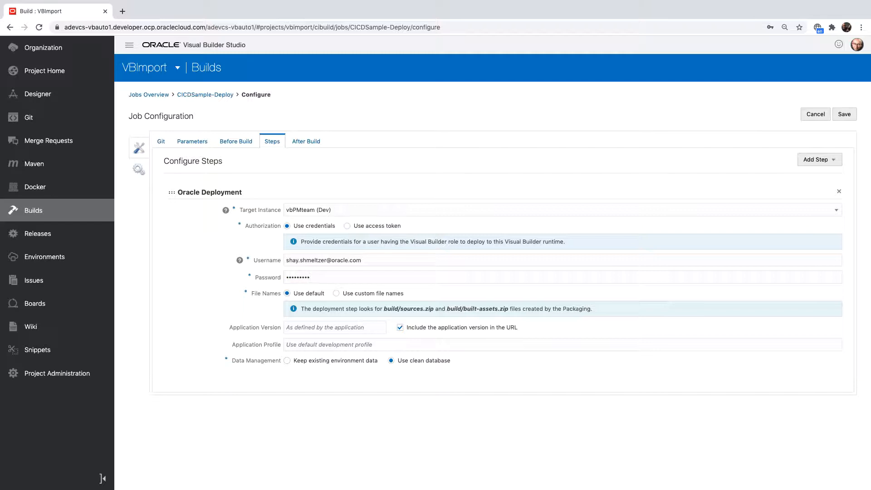
{"action": "mouse_move", "coordinate": [414, 290]}
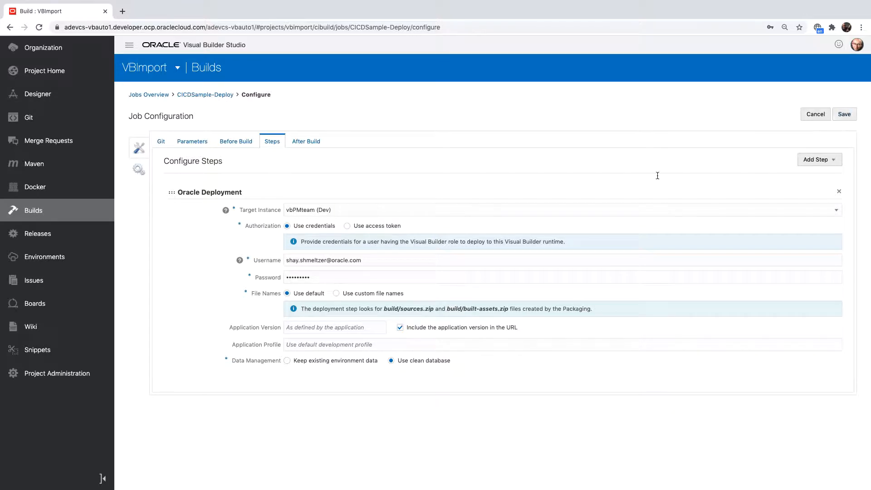
{"action": "left_click", "coordinate": [814, 114]}
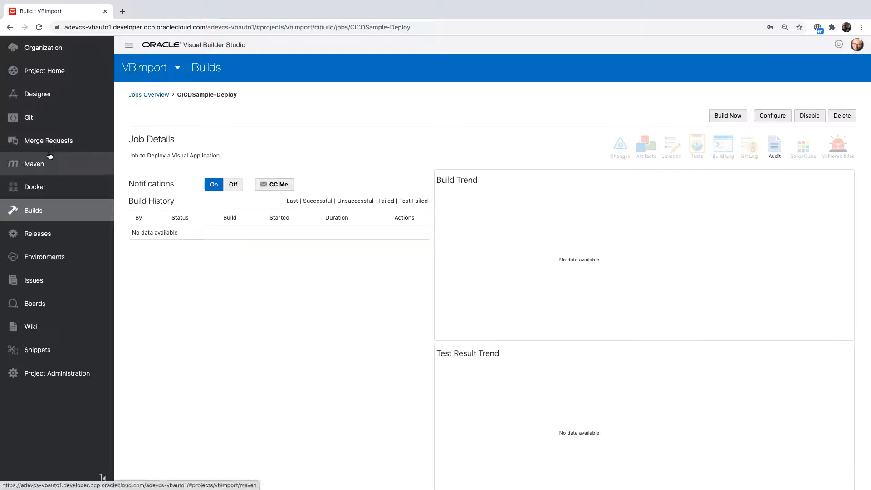
Step: Open merge request #1 for shaywork and review its changed files
{"action": "left_click", "coordinate": [48, 140]}
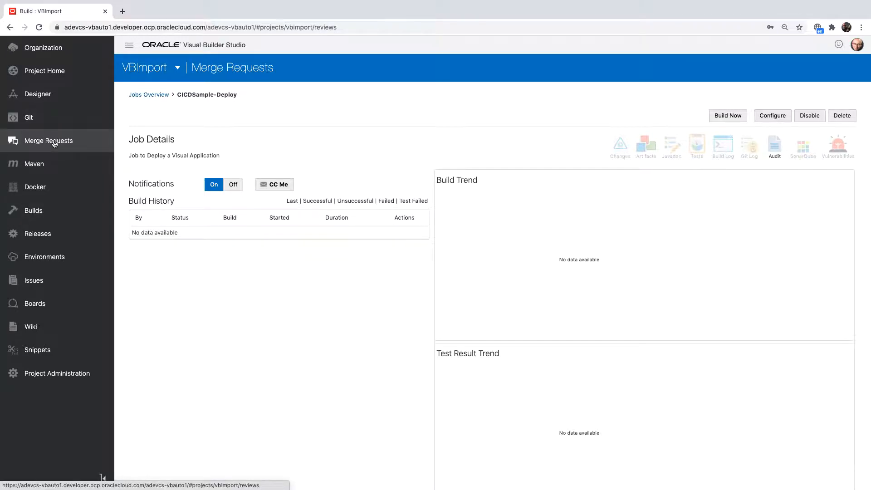
{"action": "left_click", "coordinate": [48, 141]}
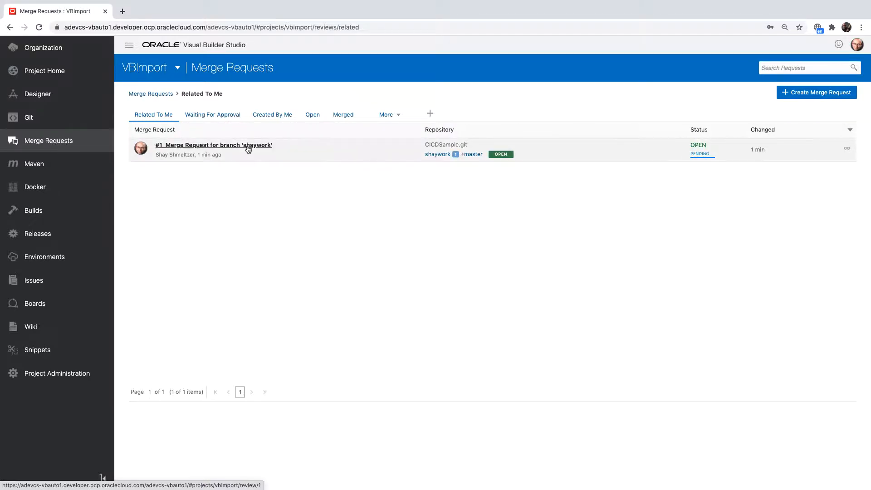
{"action": "left_click", "coordinate": [213, 145]}
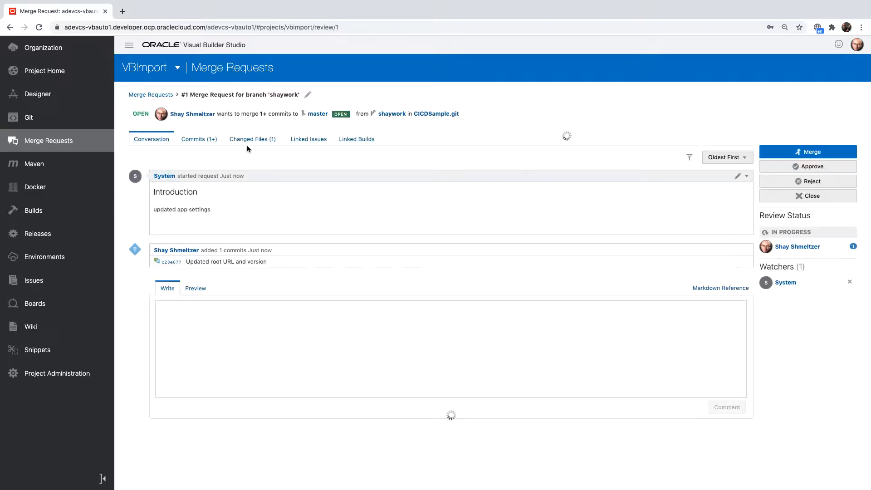
{"action": "left_click", "coordinate": [252, 139]}
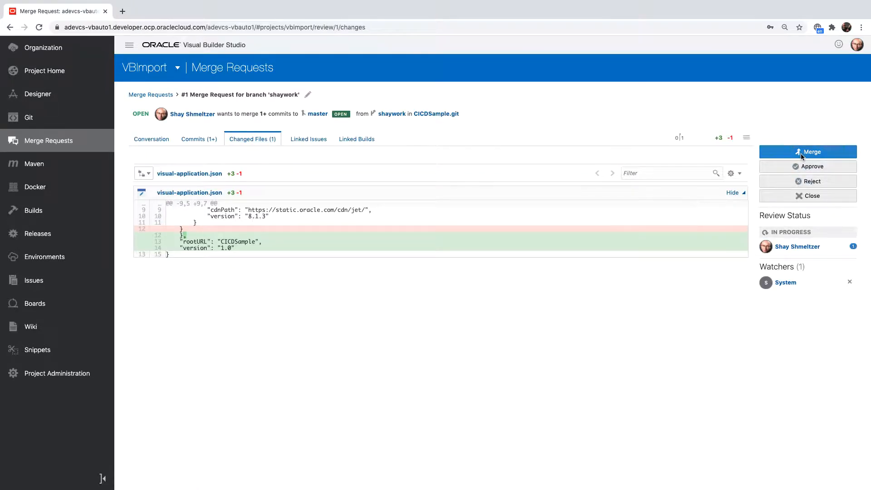
Step: Approve merge request #1 with the comment 'looks fine'
{"action": "left_click", "coordinate": [811, 166]}
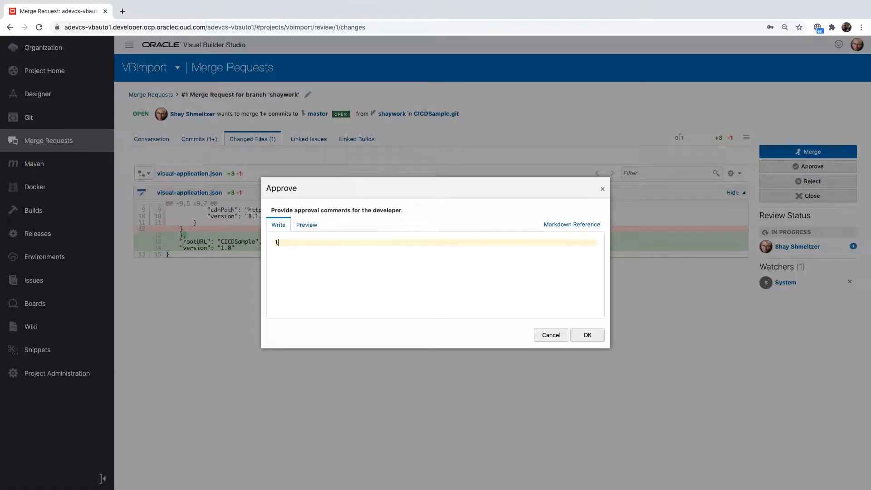
{"action": "type", "text": "looks fine"}
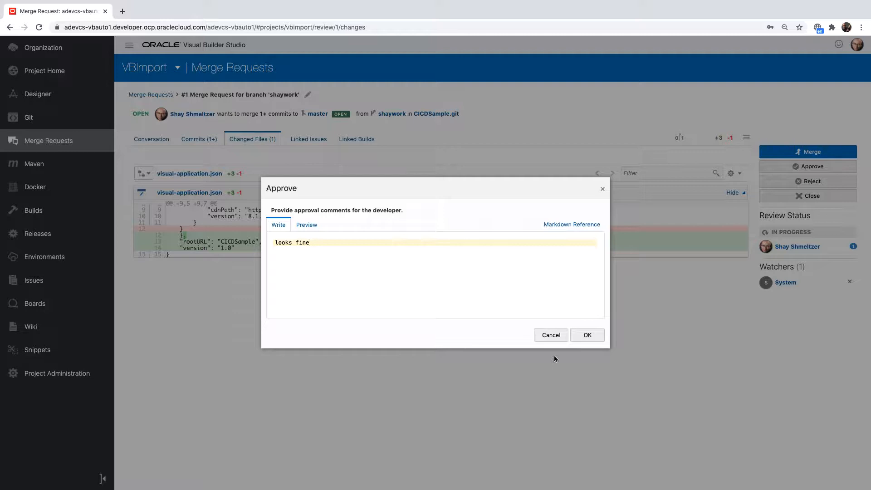
{"action": "left_click", "coordinate": [586, 334]}
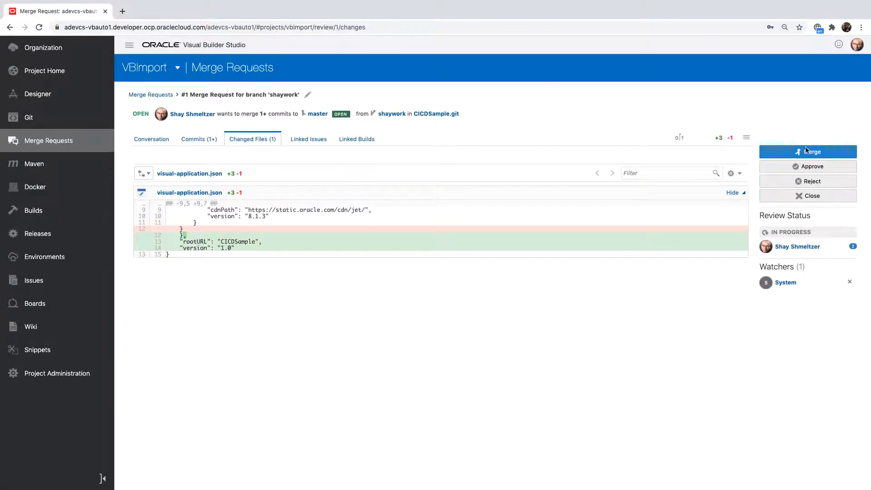
{"action": "left_click", "coordinate": [811, 151]}
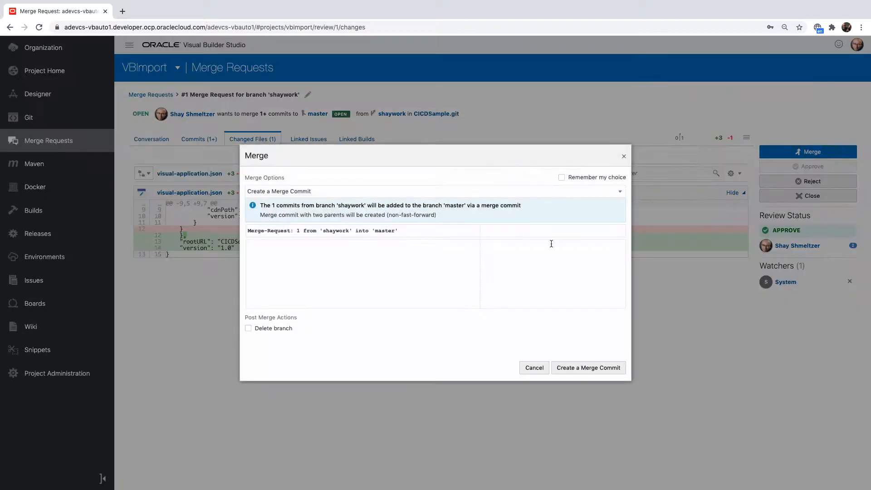
Step: Merge shaywork into master using the Create a Merge Commit option
{"action": "left_click", "coordinate": [587, 367]}
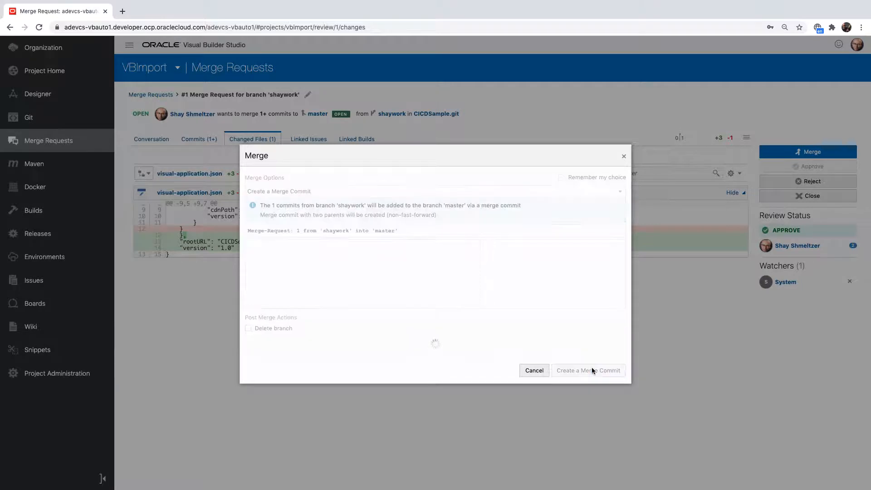
{"action": "left_click", "coordinate": [588, 370]}
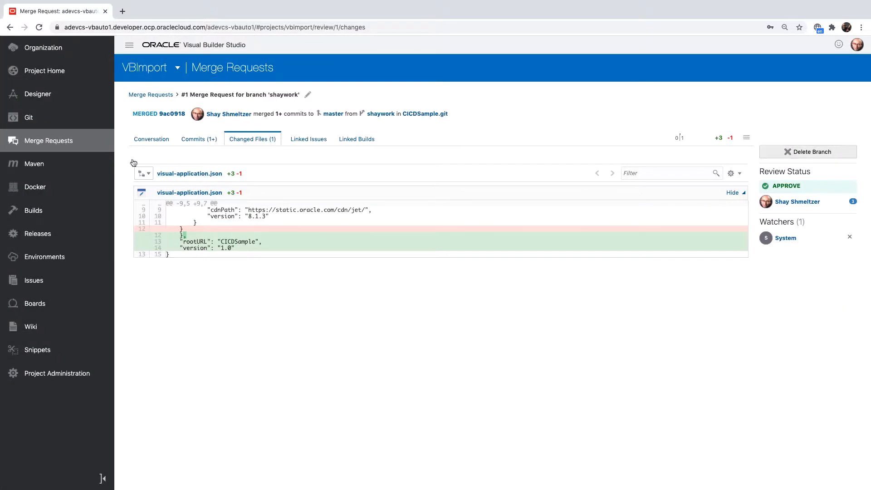
{"action": "mouse_move", "coordinate": [45, 70]}
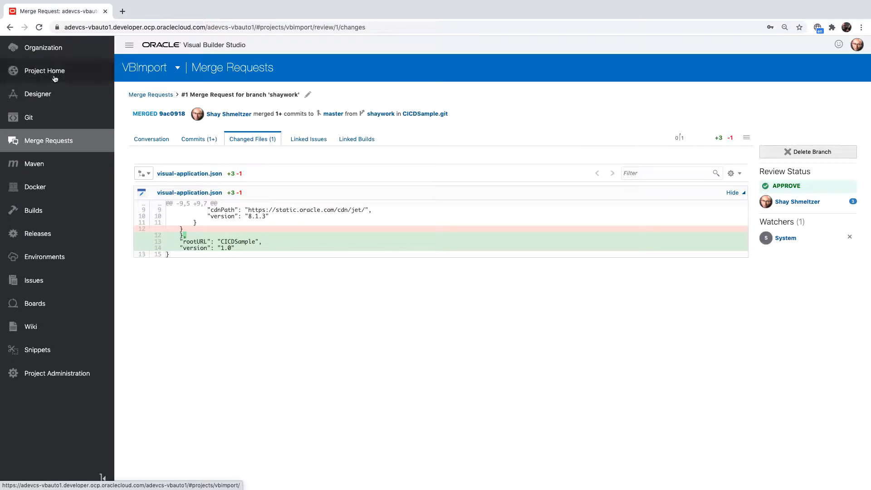
Step: Go from Project Home to Builds and open the running CICDSample-Package job
{"action": "left_click", "coordinate": [44, 71]}
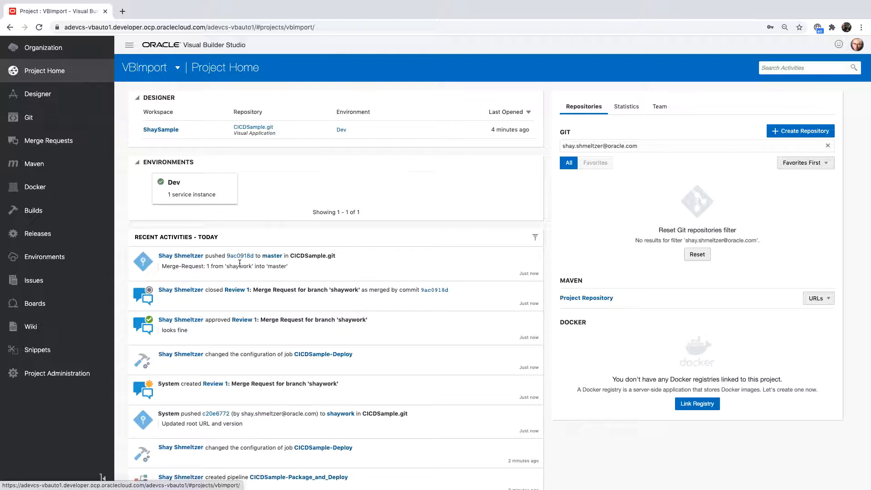
{"action": "left_click", "coordinate": [33, 210]}
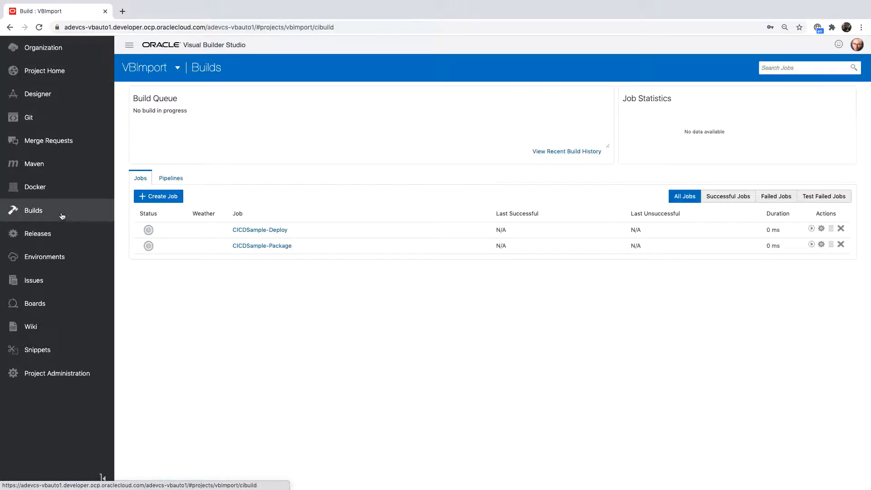
{"action": "left_click", "coordinate": [810, 245]}
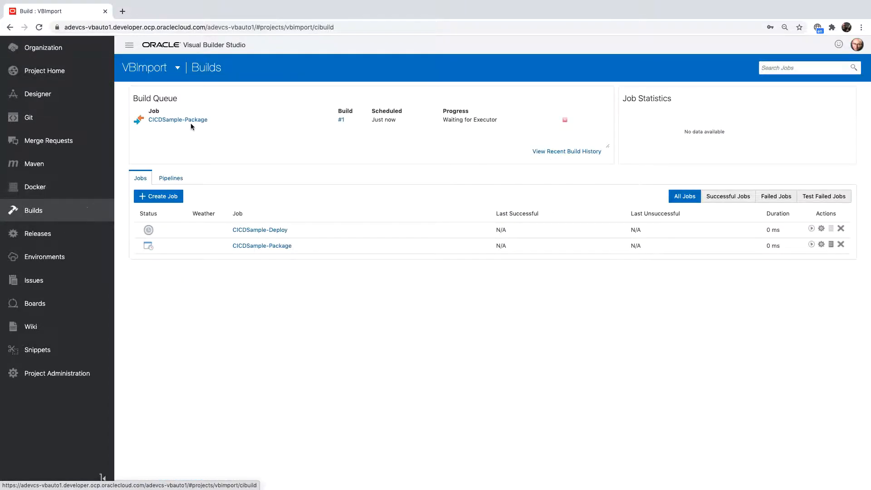
{"action": "mouse_move", "coordinate": [262, 246]}
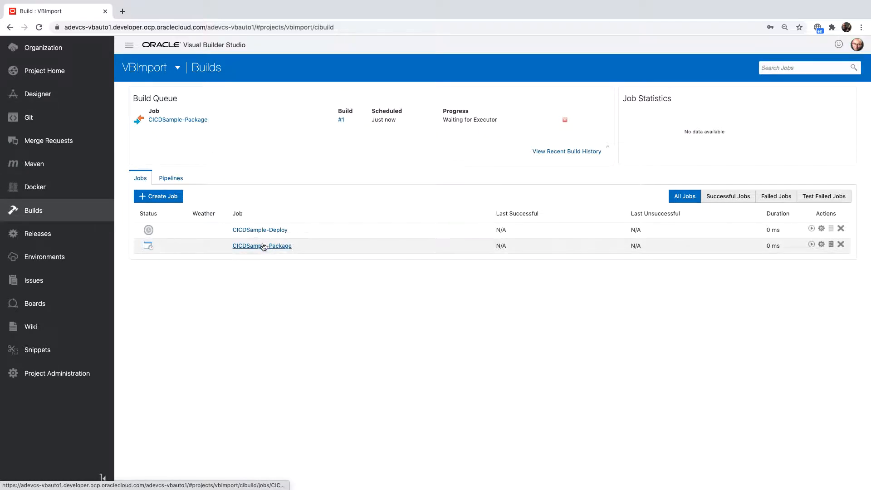
{"action": "left_click", "coordinate": [261, 245]}
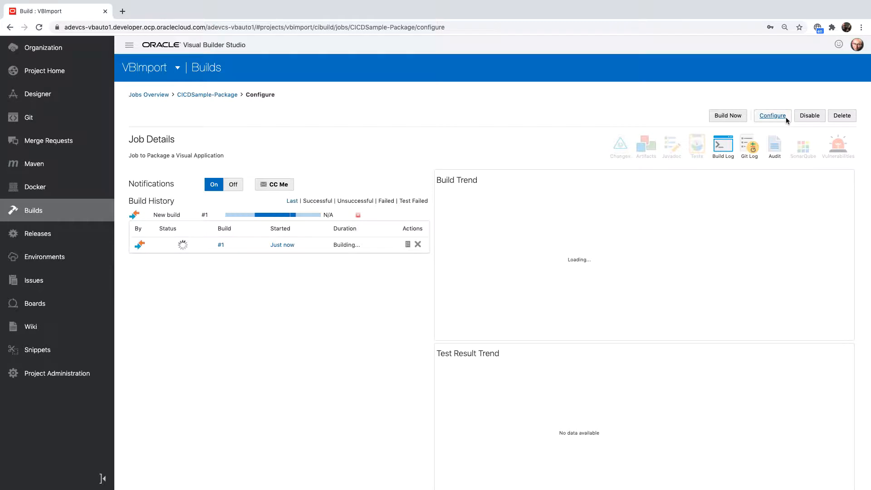
Step: Review the CICDSample-Package configuration's Steps and After Build tabs
{"action": "left_click", "coordinate": [771, 115]}
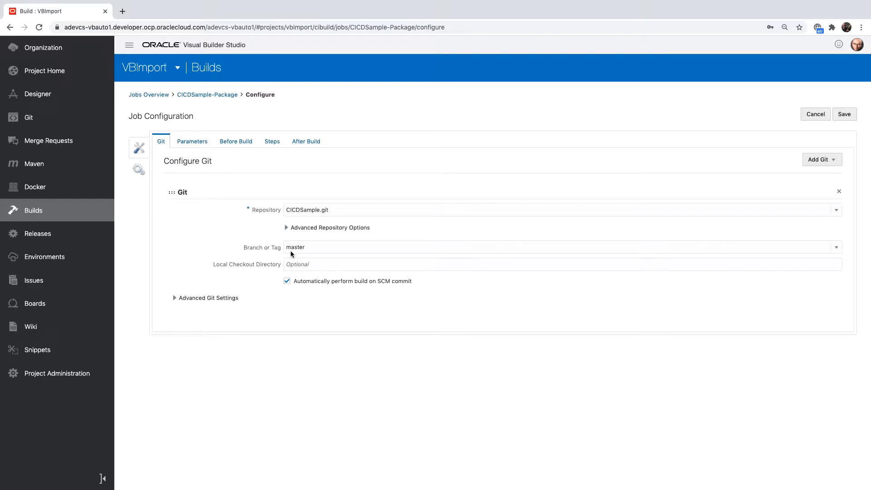
{"action": "left_click", "coordinate": [272, 141]}
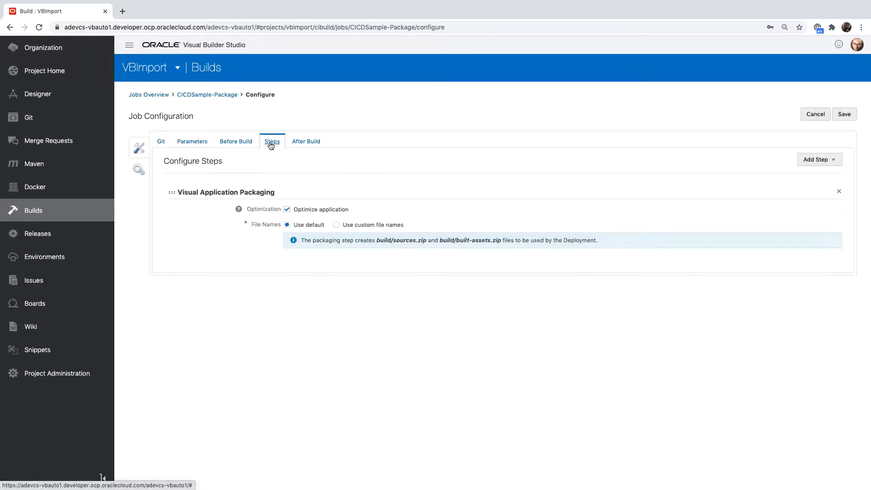
{"action": "mouse_move", "coordinate": [462, 243]}
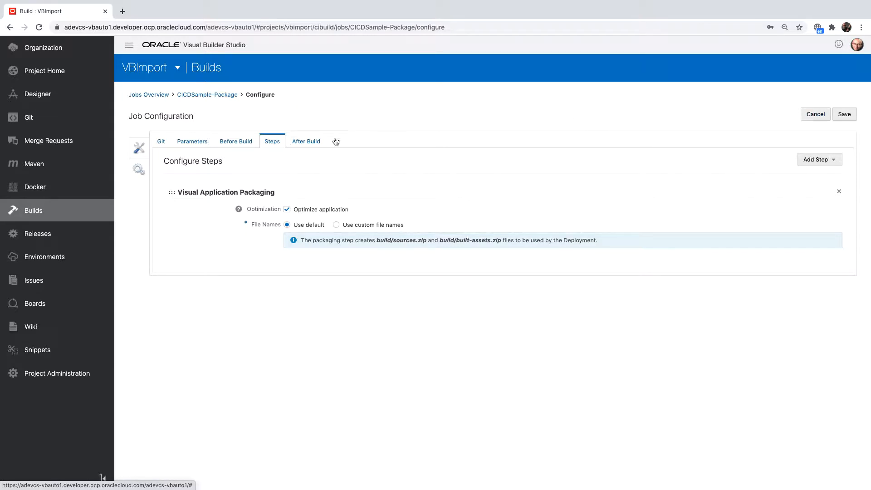
{"action": "left_click", "coordinate": [306, 141]}
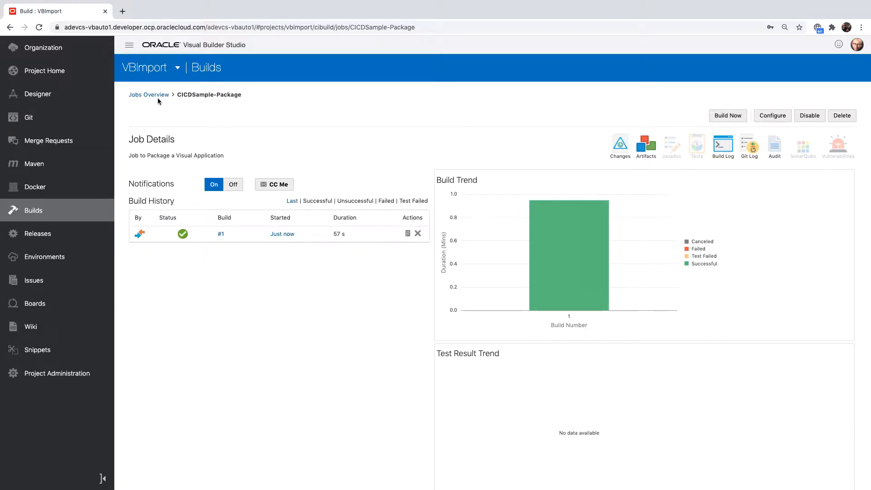
Step: Read the CICDSample-Deploy #1 log showing root URL CICDSample taken, then open workspaces
{"action": "left_click", "coordinate": [33, 210]}
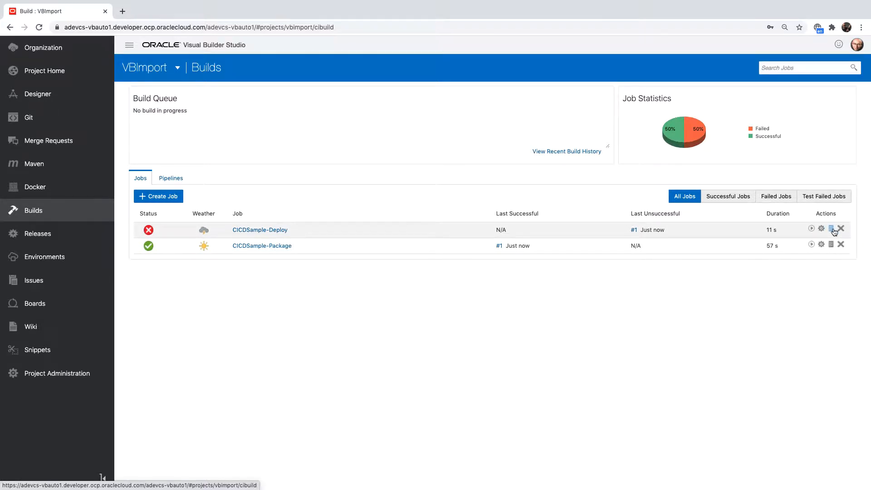
{"action": "left_click", "coordinate": [831, 230]}
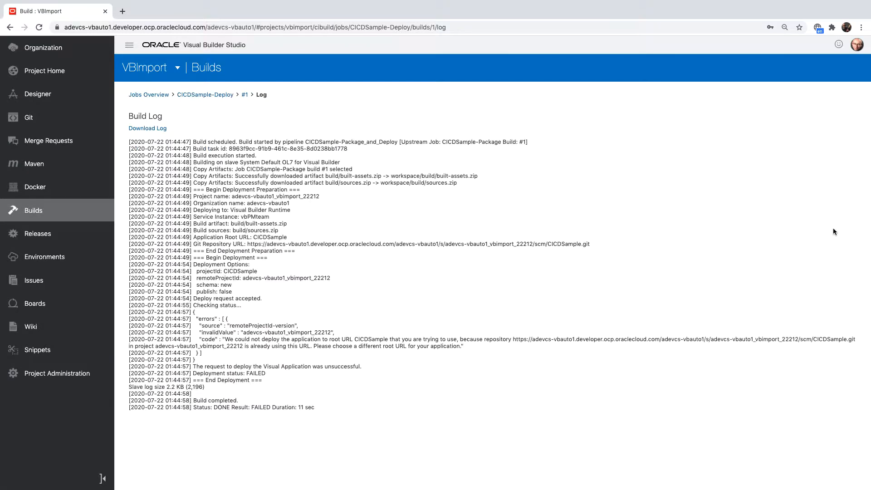
{"action": "mouse_move", "coordinate": [319, 287]}
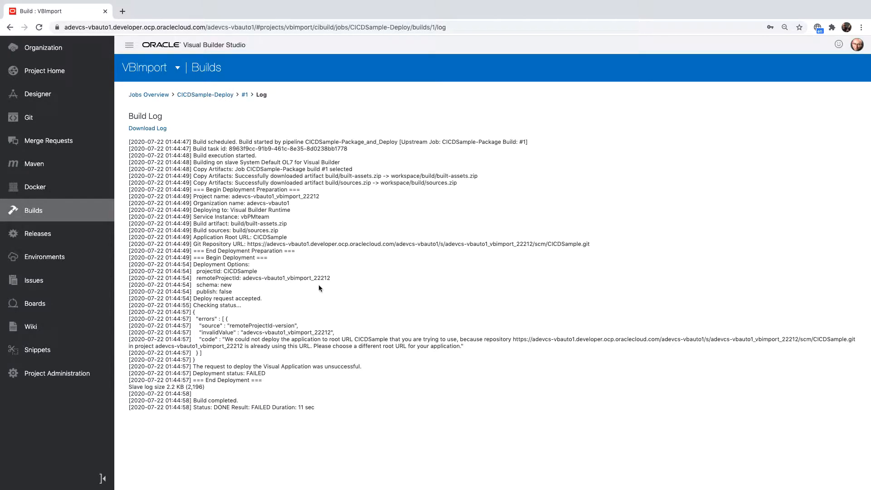
{"action": "mouse_move", "coordinate": [320, 321]}
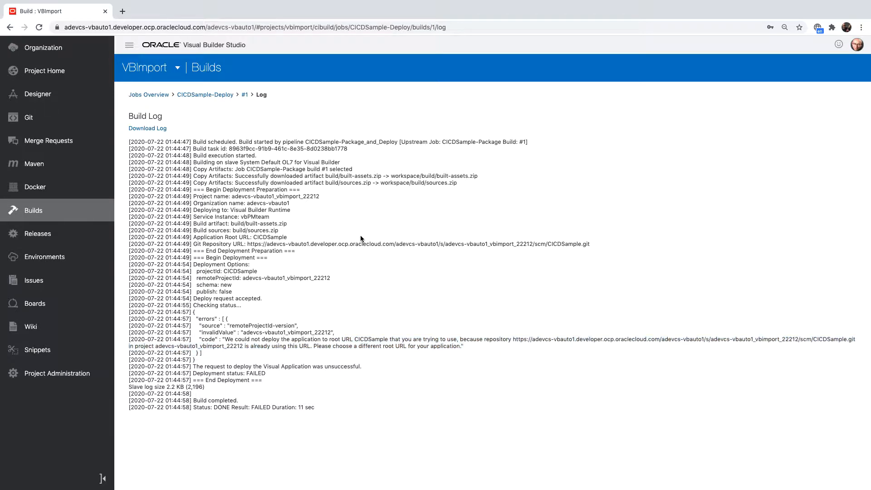
{"action": "left_click", "coordinate": [38, 94]}
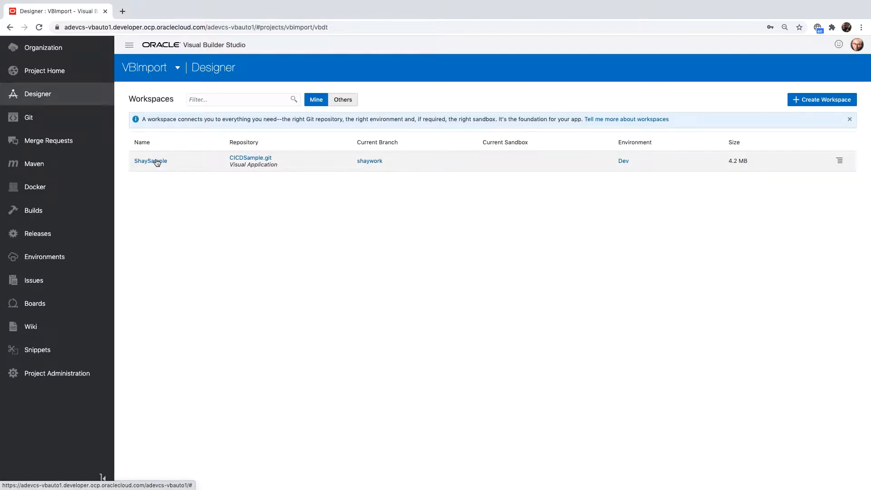
Step: Open visual-application.json from the Git repository for editing its rootURL to CICDSample2
{"action": "left_click", "coordinate": [29, 117]}
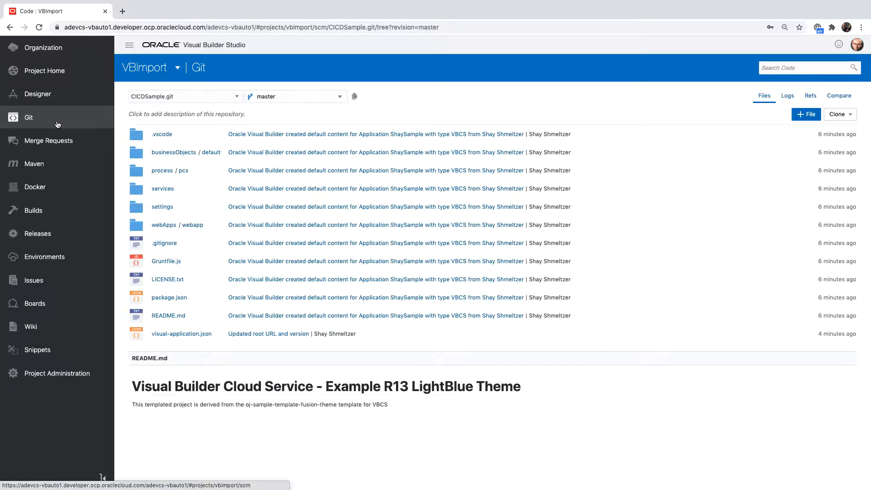
{"action": "mouse_move", "coordinate": [181, 333]}
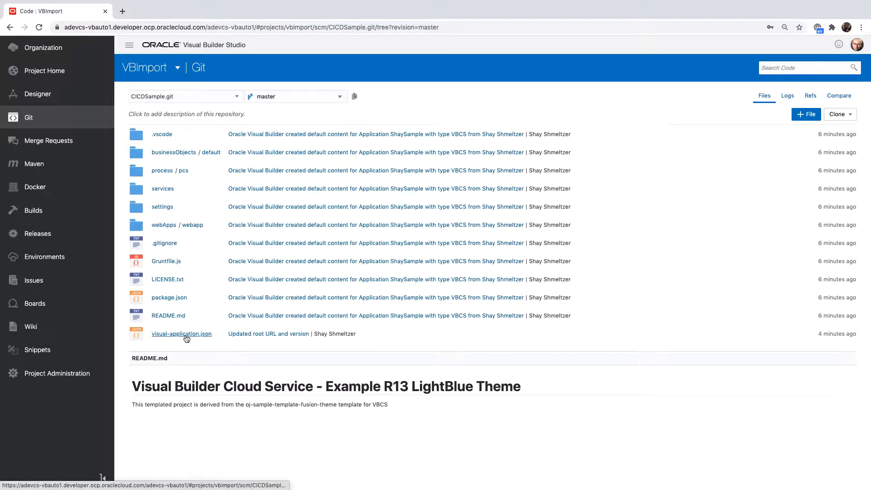
{"action": "left_click", "coordinate": [181, 333]}
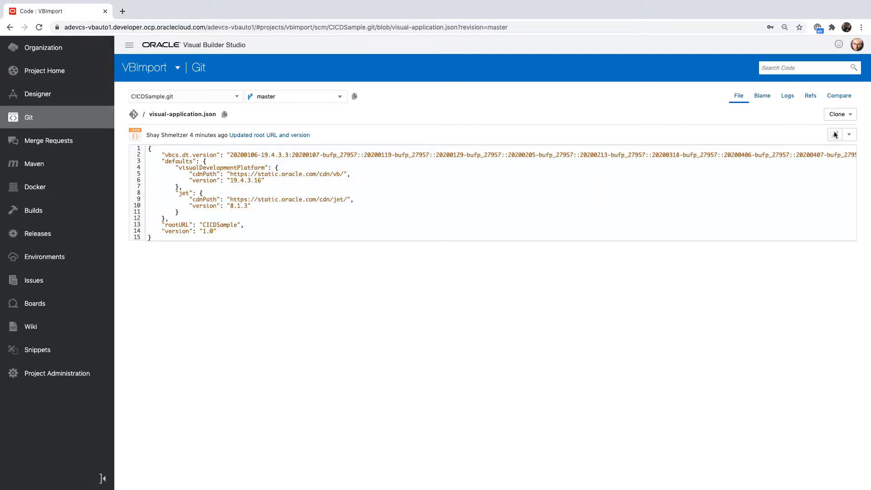
{"action": "left_click", "coordinate": [834, 134]}
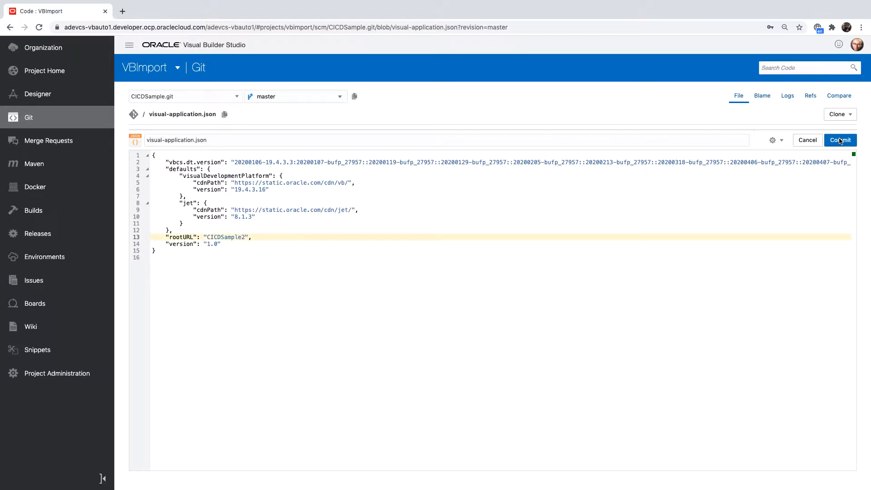
Step: Commit the rootURL change as 'updated rootURL again' and return to the workspaces list
{"action": "left_click", "coordinate": [839, 140]}
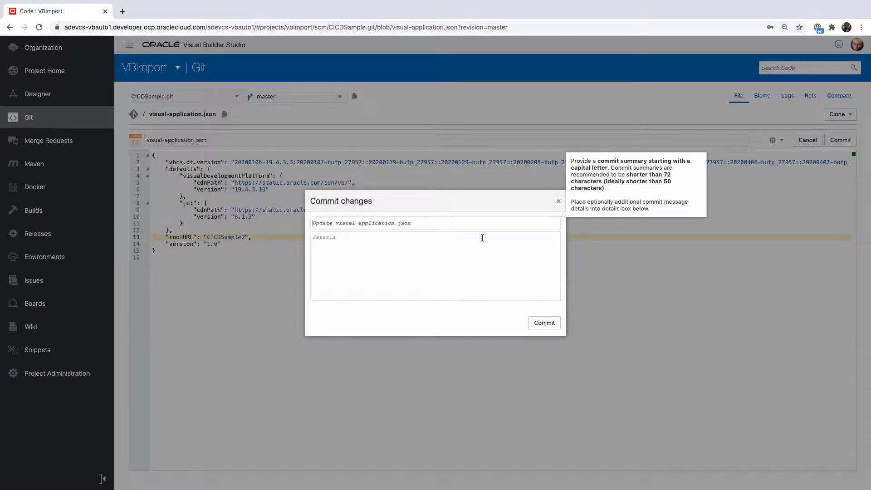
{"action": "type", "text": "updated"}
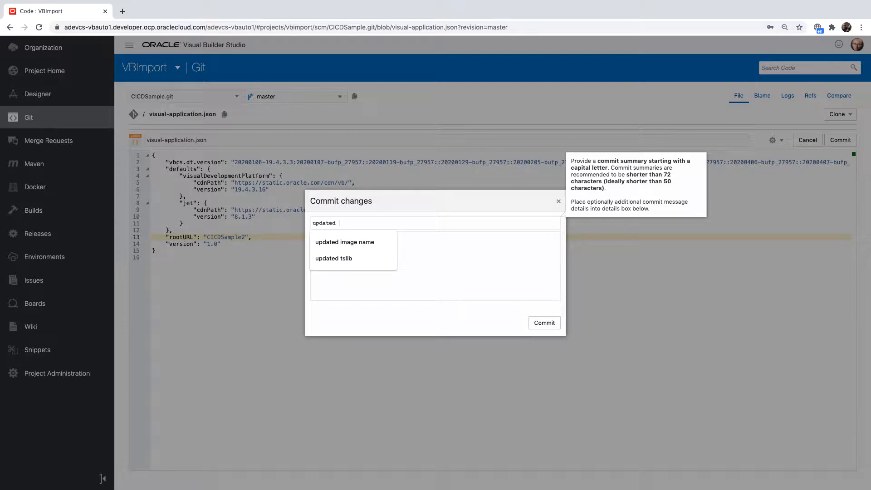
{"action": "type", "text": "rootURL again"}
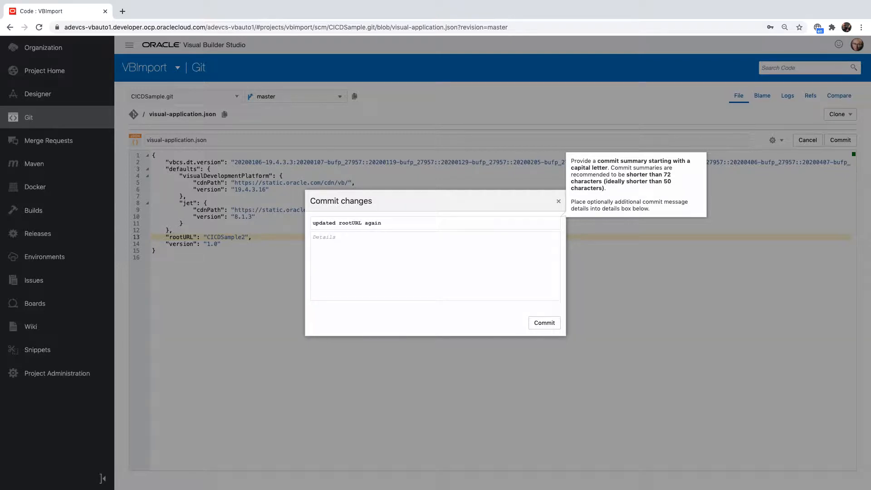
{"action": "left_click", "coordinate": [544, 322]}
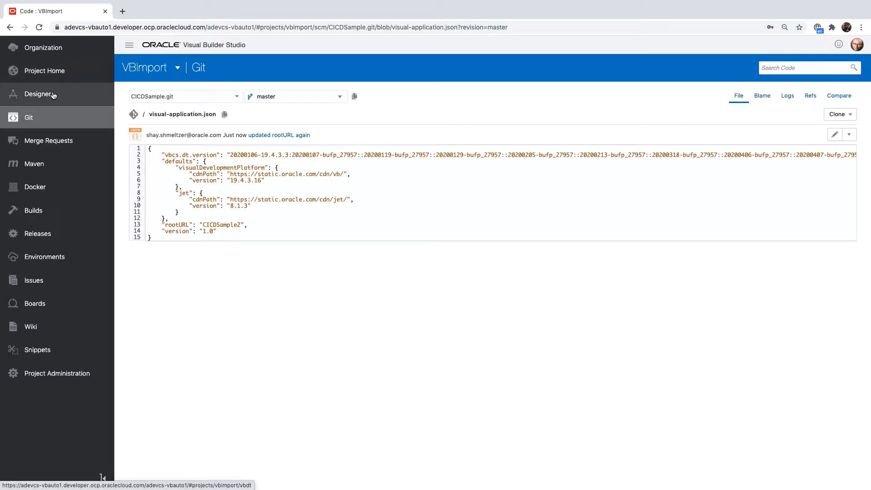
{"action": "left_click", "coordinate": [39, 94]}
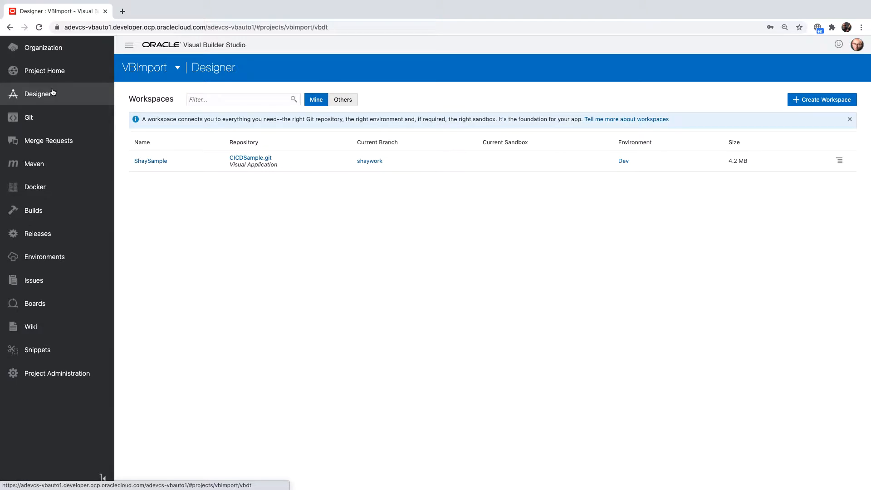
Step: Check the CICDSample-Deploy #2 log, select its CICDSample2 run URL, then open Environments
{"action": "left_click", "coordinate": [28, 117]}
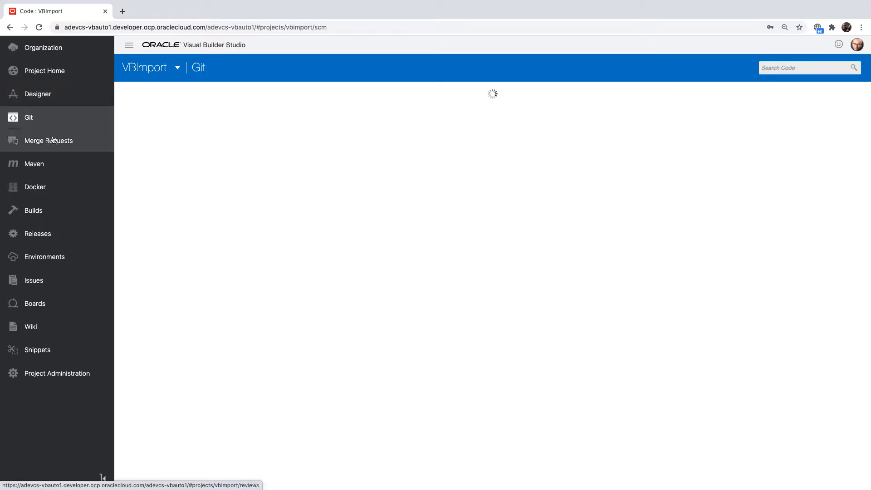
{"action": "left_click", "coordinate": [33, 210]}
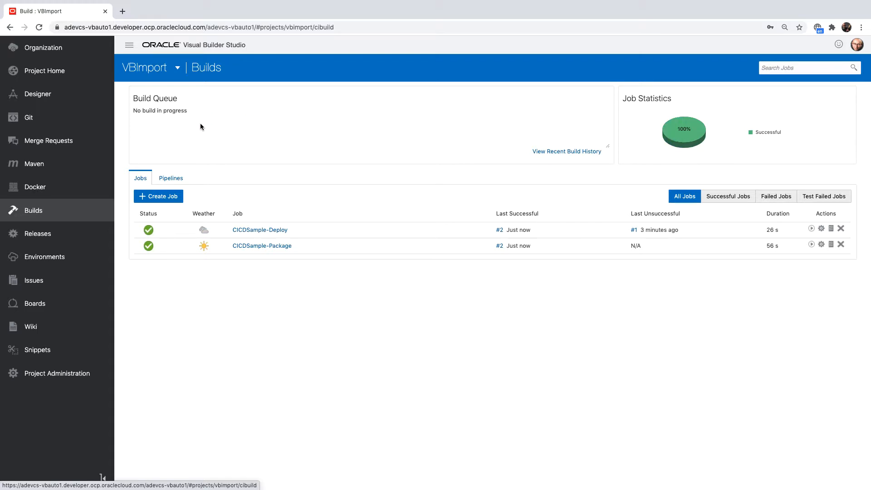
{"action": "mouse_move", "coordinate": [711, 160]}
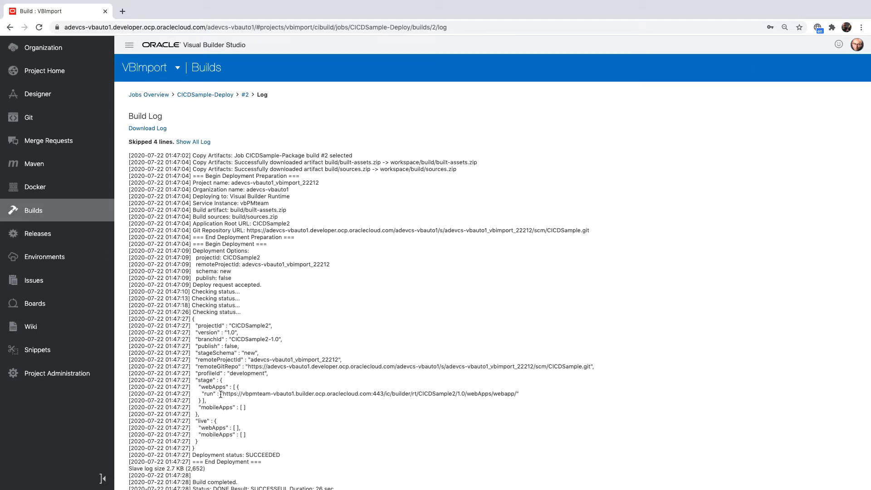
{"action": "double_click", "coordinate": [369, 393]}
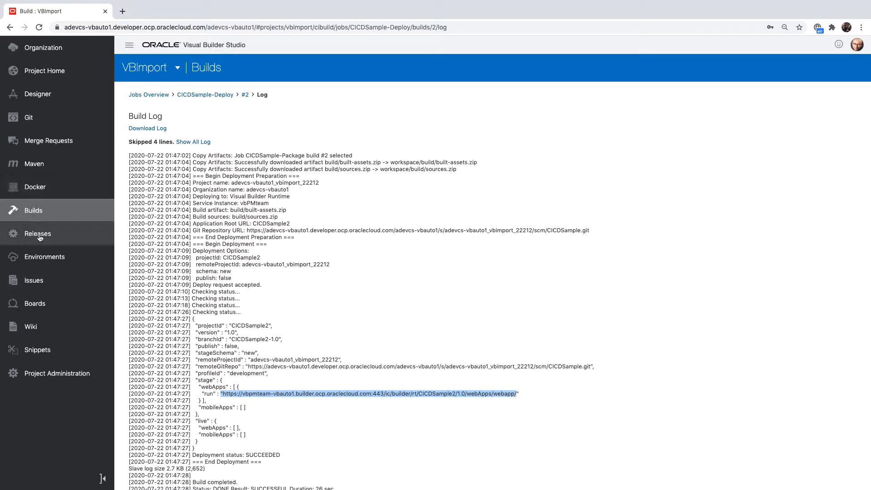
{"action": "left_click", "coordinate": [45, 256]}
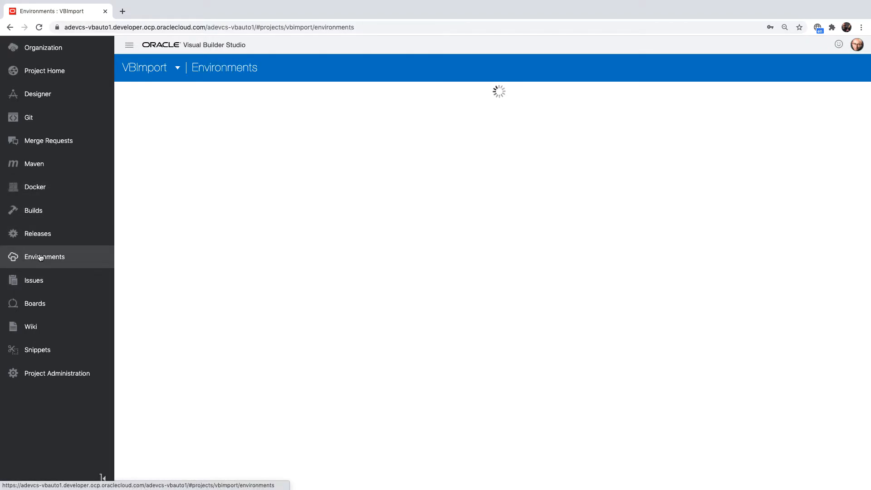
Step: Launch the deployed CICDSample2 webapp from the Dev environment's Deployments list in a new tab
{"action": "left_click", "coordinate": [44, 256]}
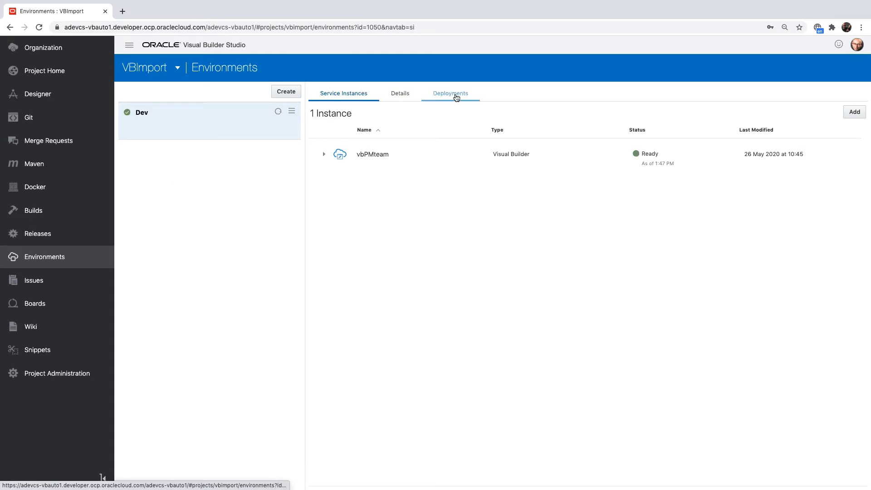
{"action": "left_click", "coordinate": [450, 92]}
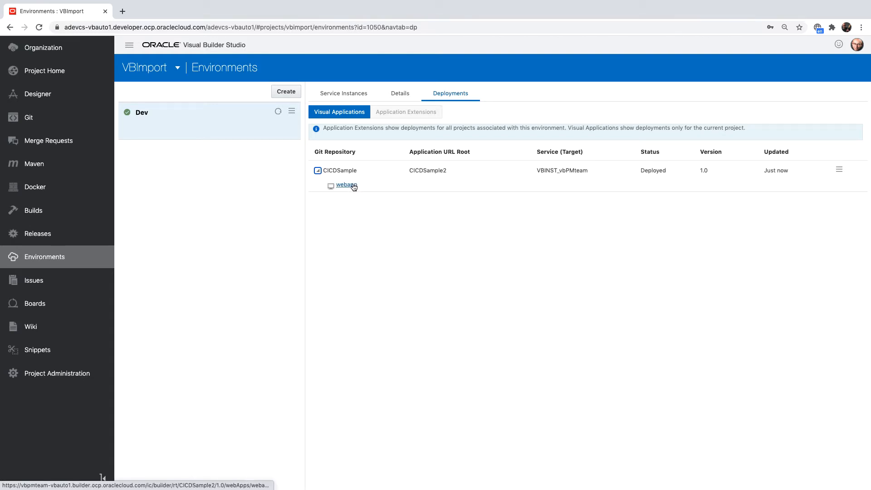
{"action": "left_click", "coordinate": [346, 185]}
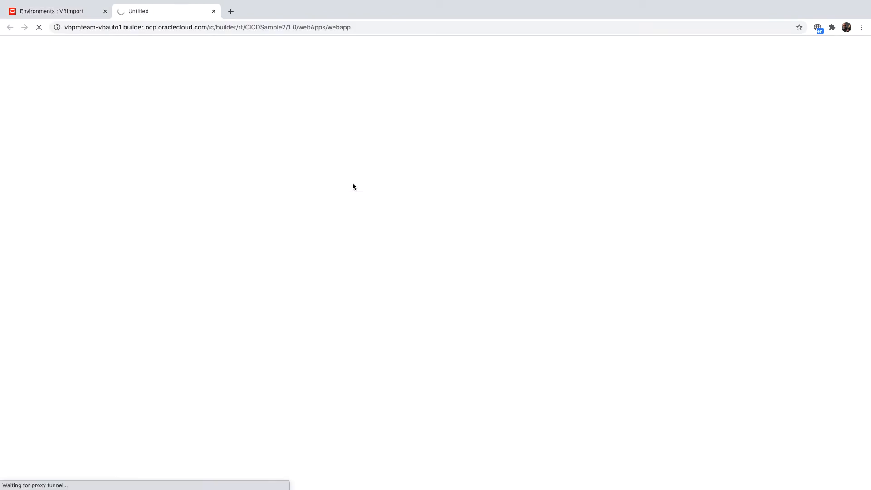